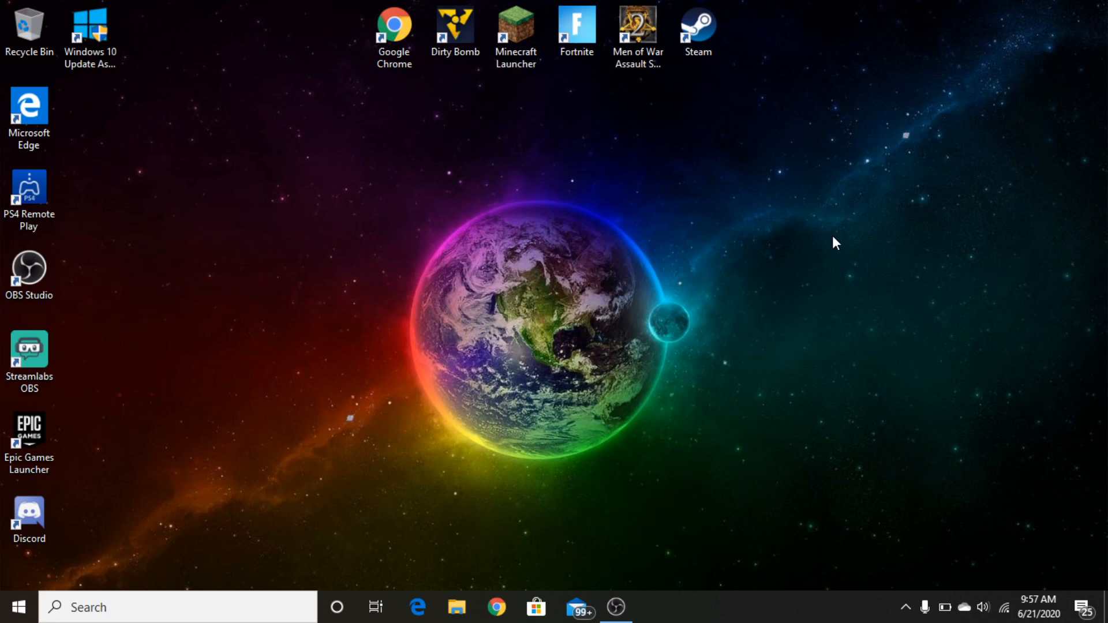
mouse_move(355, 142)
text(youtu)
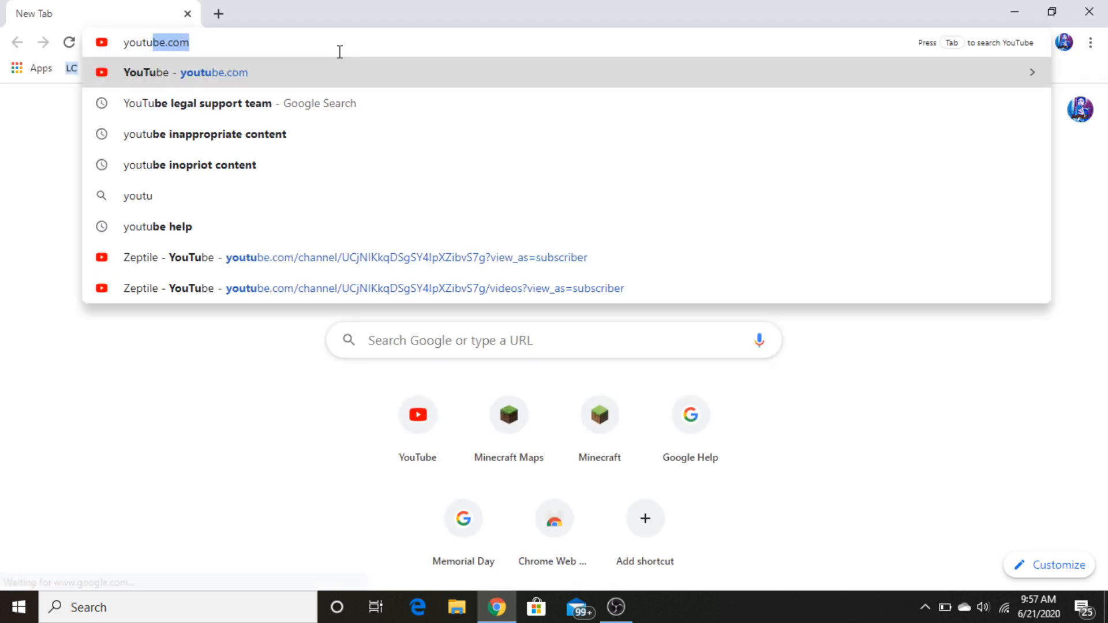
Step: Load youtube.com, go to the Zeptile channel's own page and launch YouTube Studio from it
key(enter)
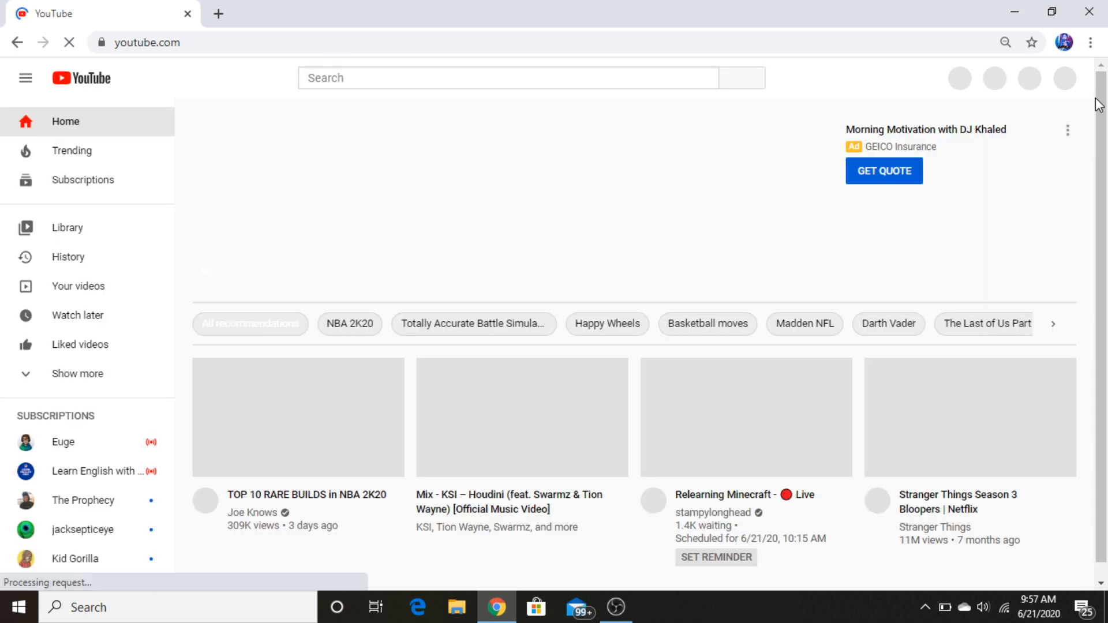
click(1063, 78)
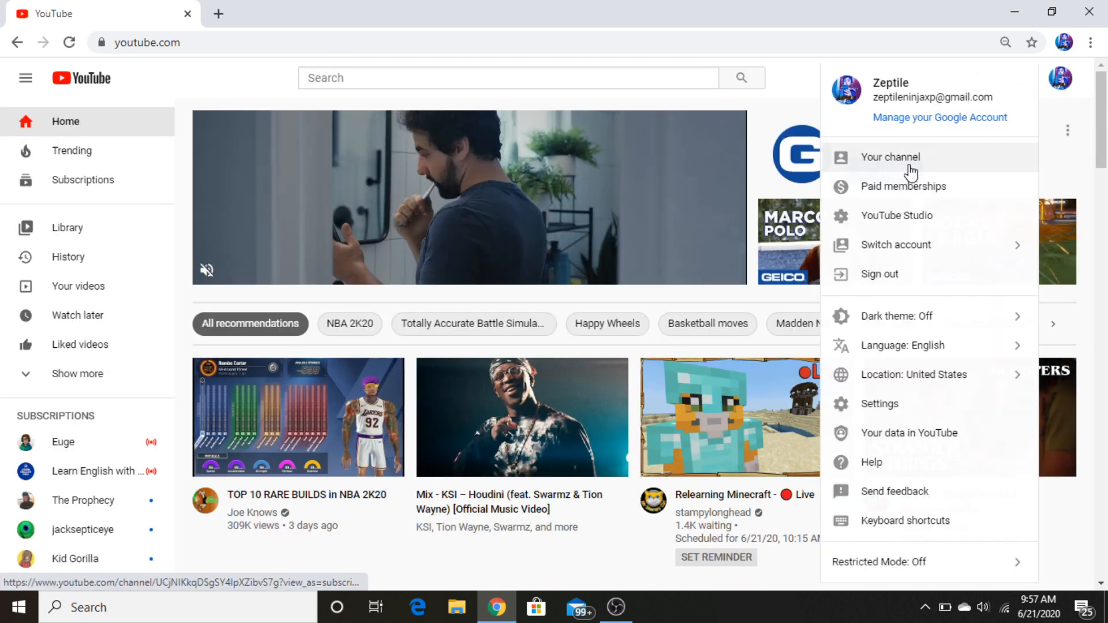
click(890, 157)
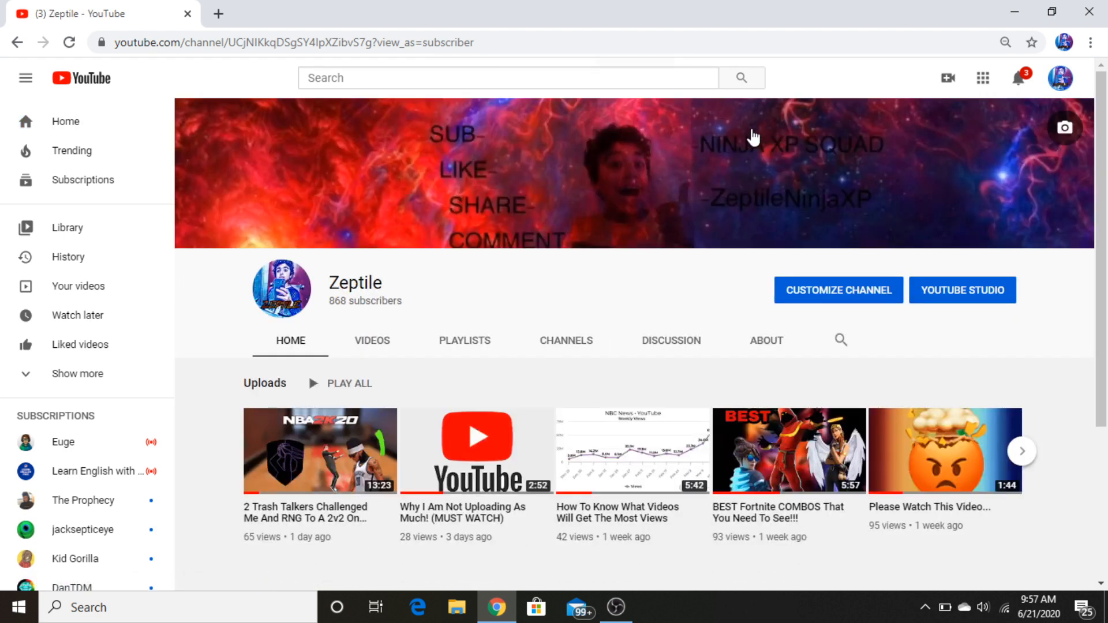
click(962, 290)
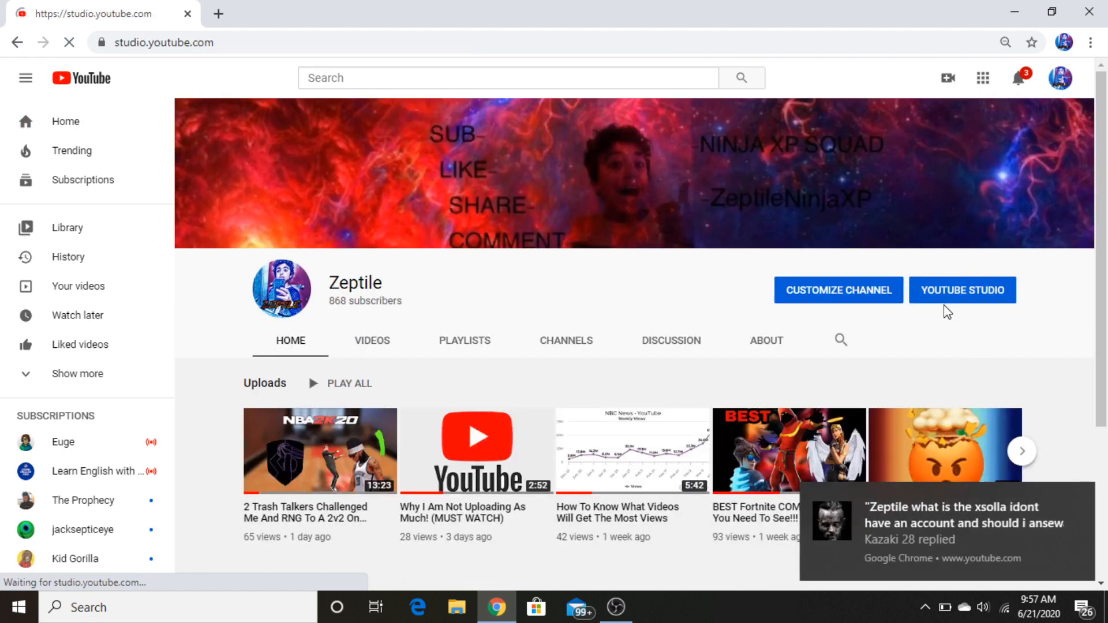
Step: Show the channel's Content list, glancing at Uploads before settling on the Live stream replays
click(961, 290)
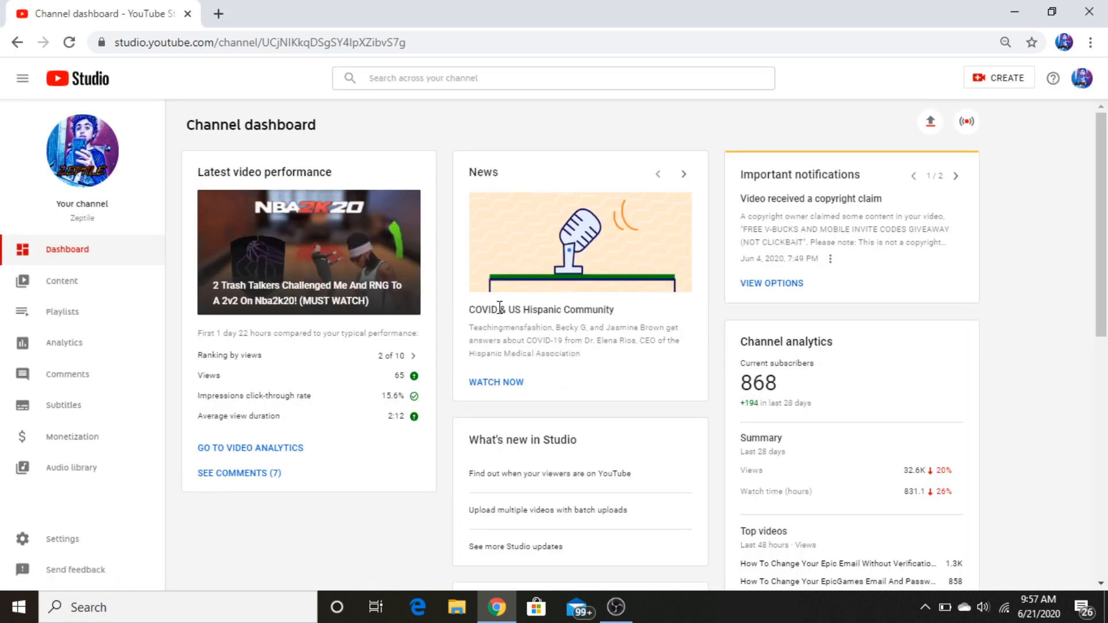
mouse_move(61, 280)
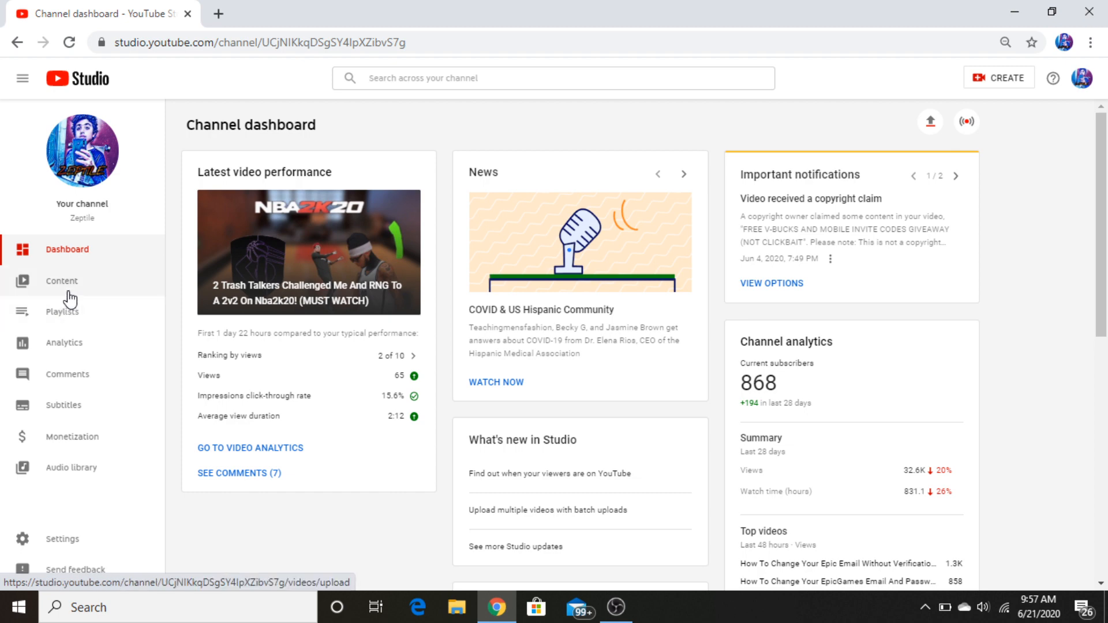
click(61, 281)
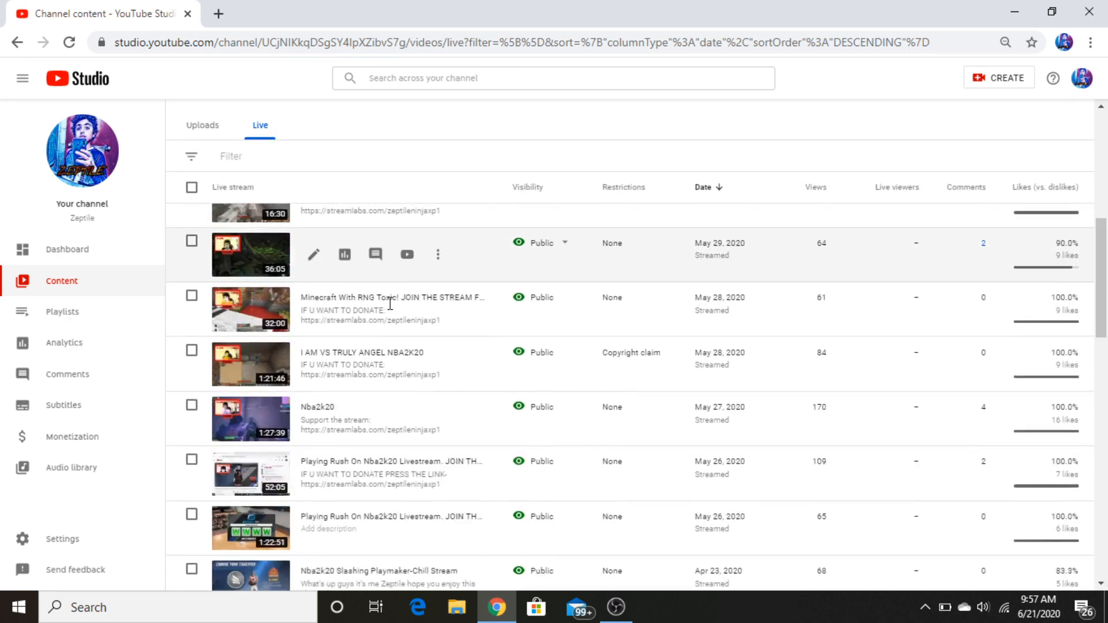
scroll(down, 3)
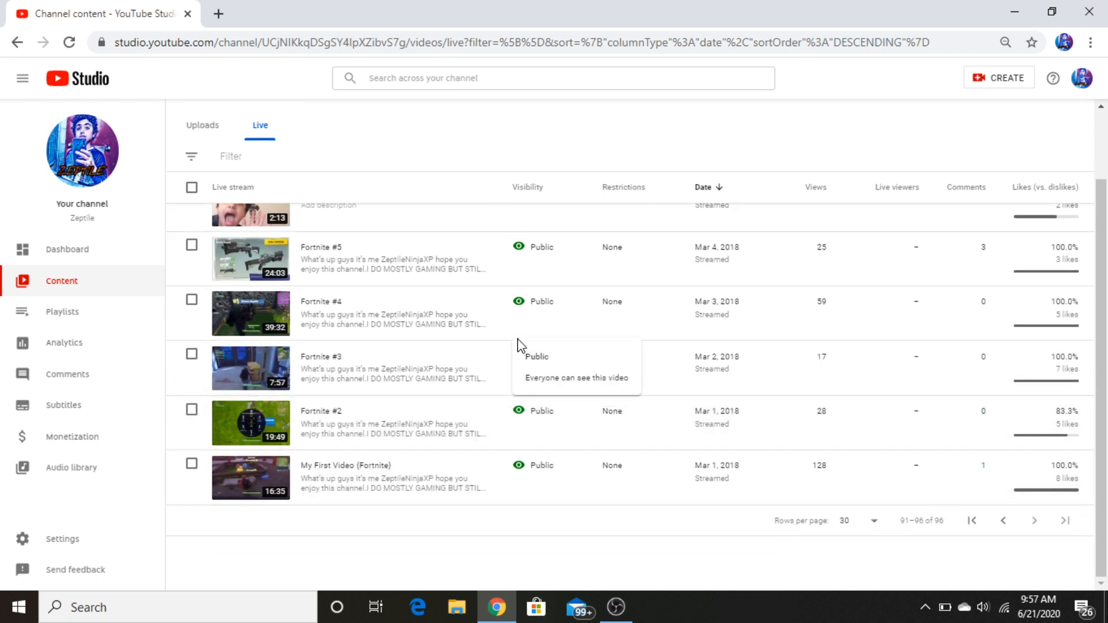
mouse_move(520, 507)
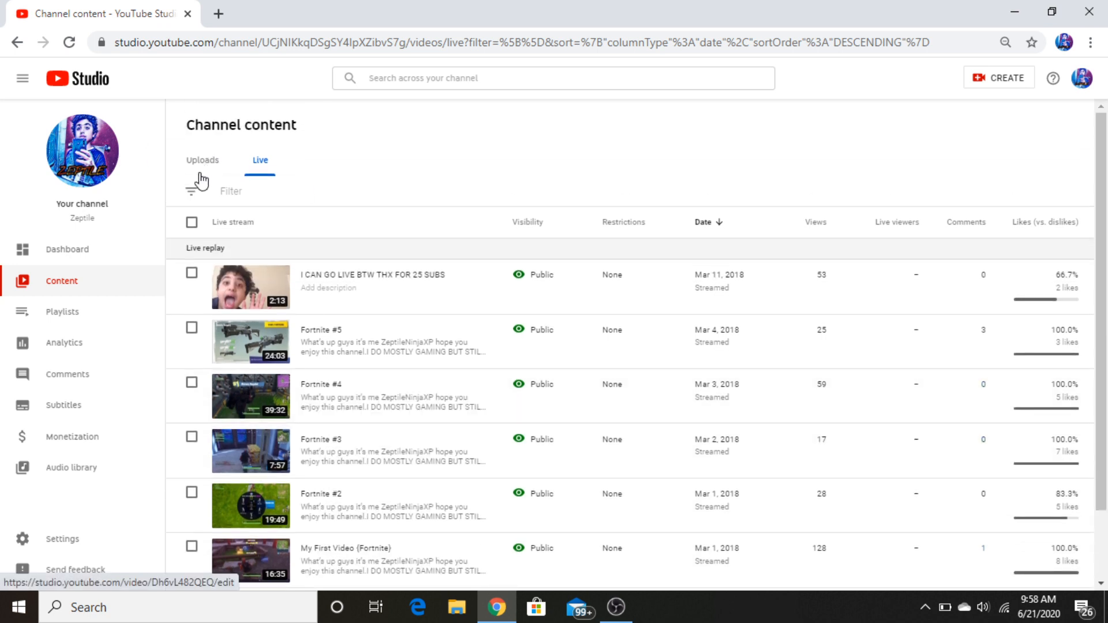
click(203, 159)
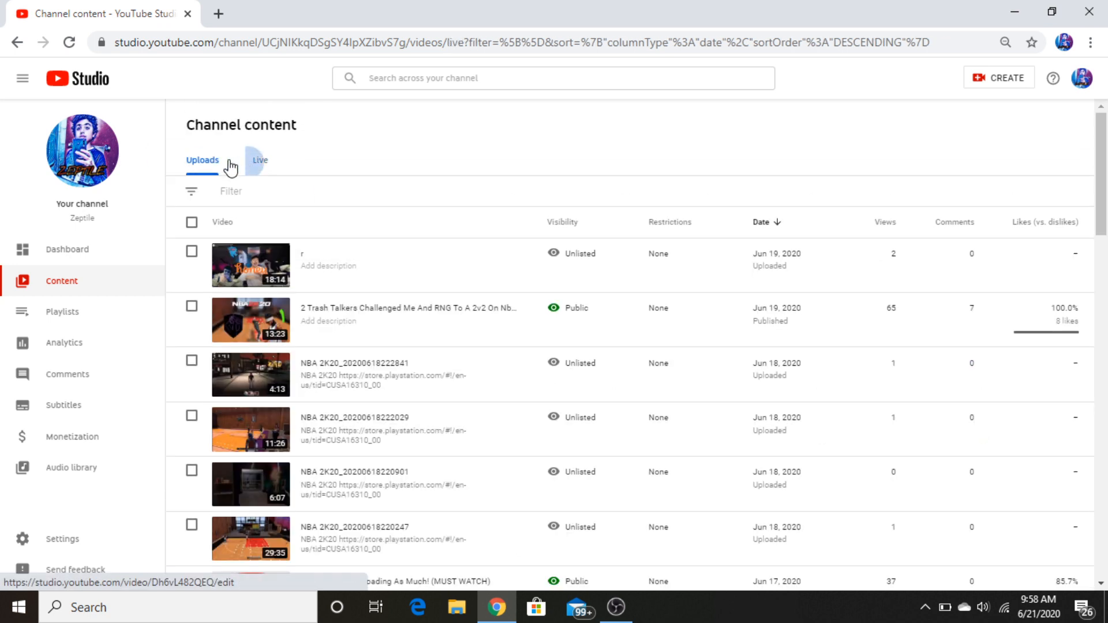
click(260, 159)
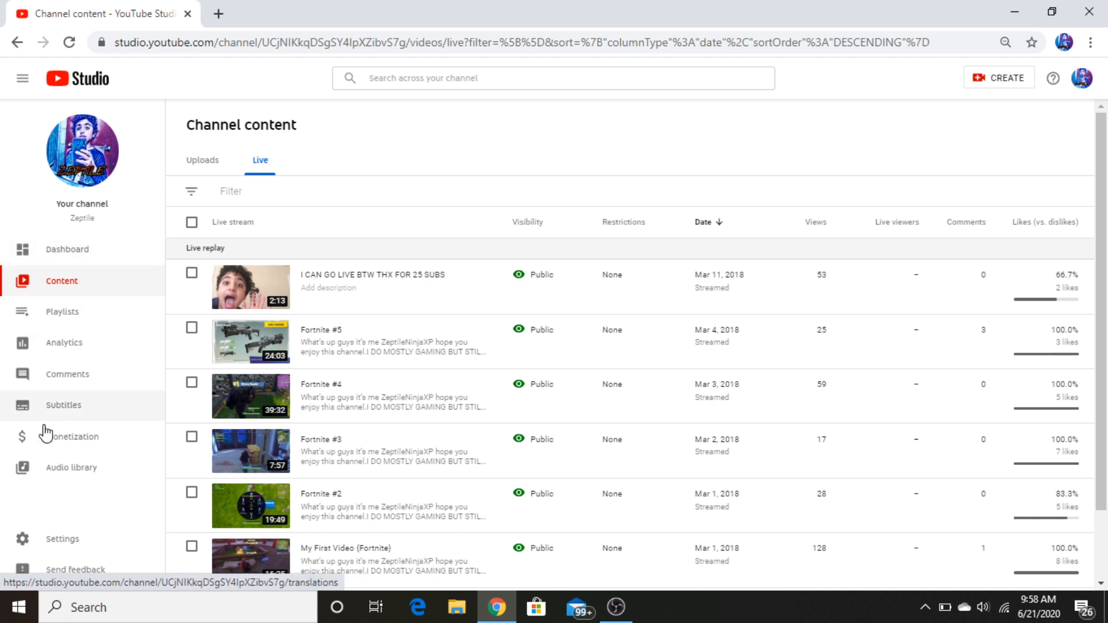
Step: Reach Settings > Channel > Feature eligibility and follow the Status and Features link in a new tab
click(62, 539)
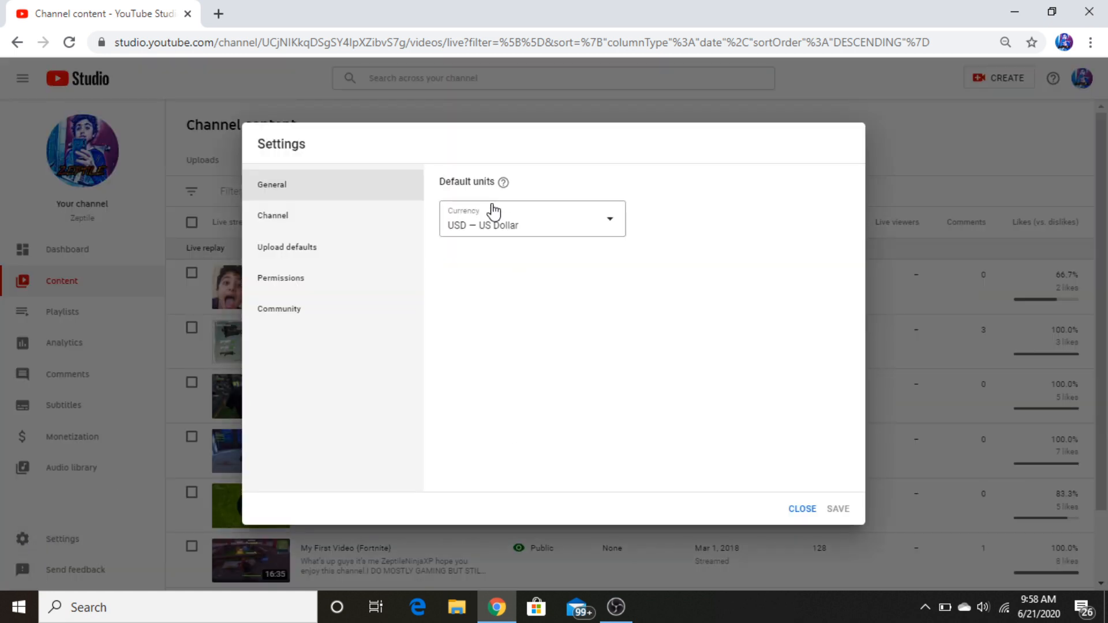
click(272, 216)
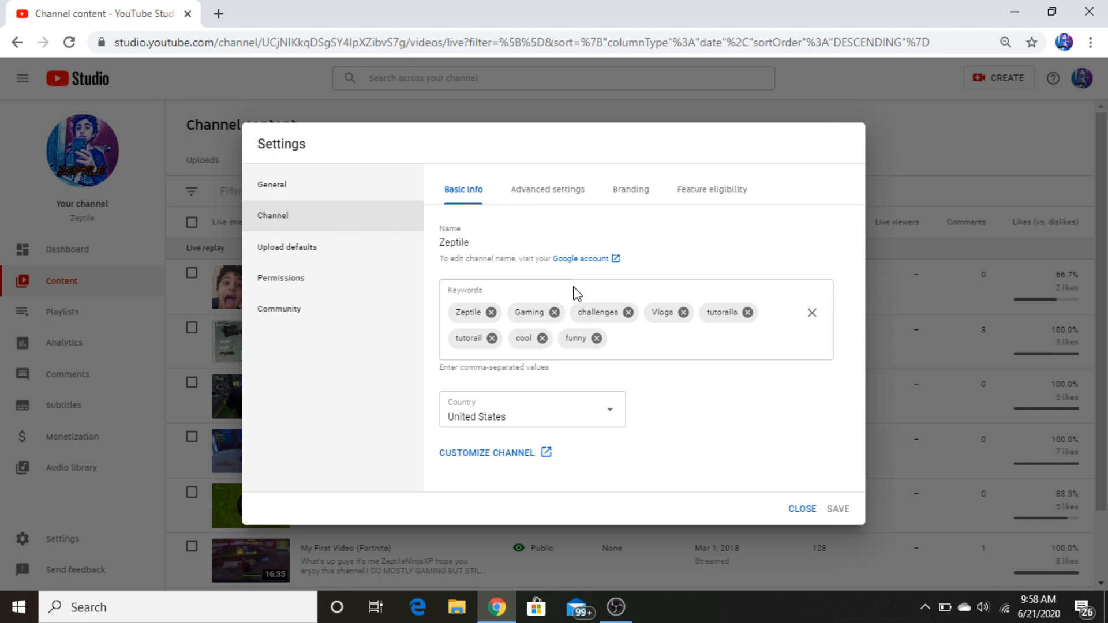
click(711, 188)
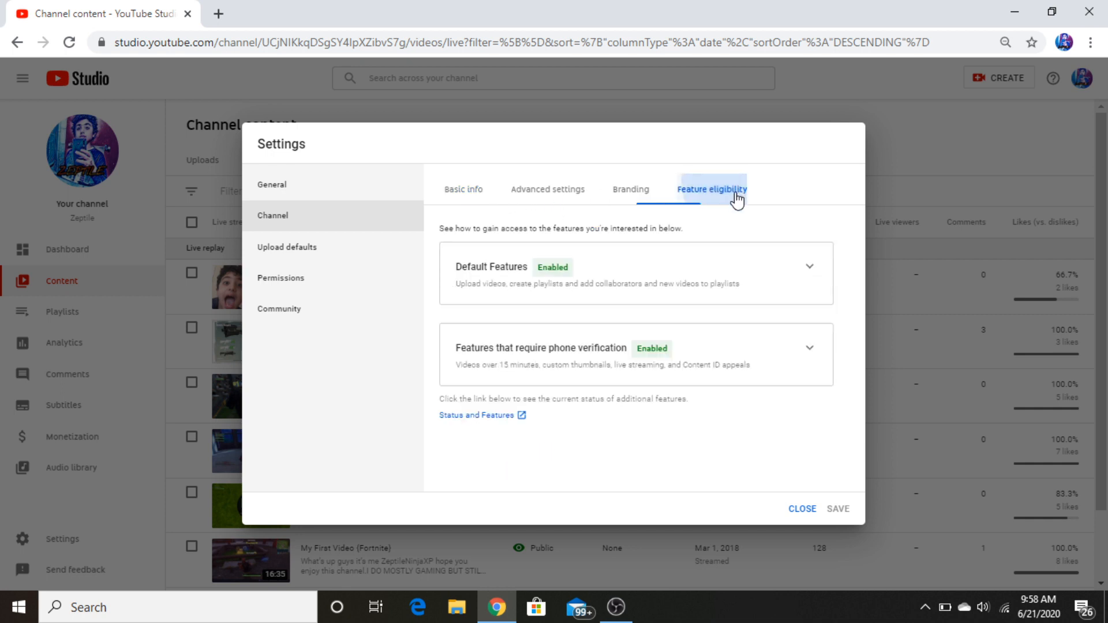
click(477, 414)
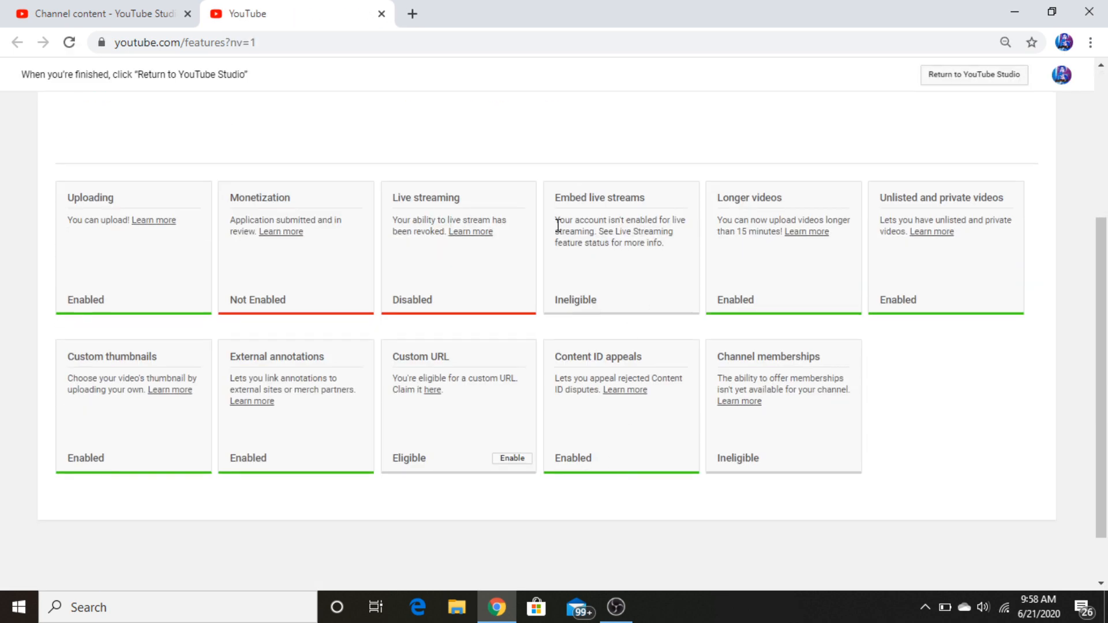
scroll(down, 3)
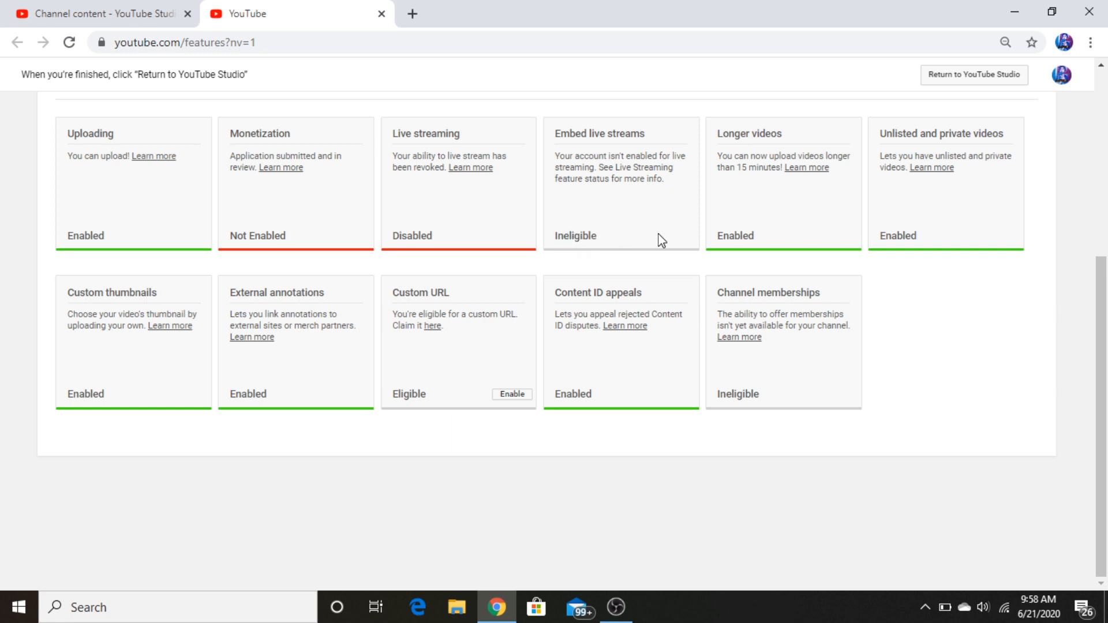
drag(553, 156, 596, 235)
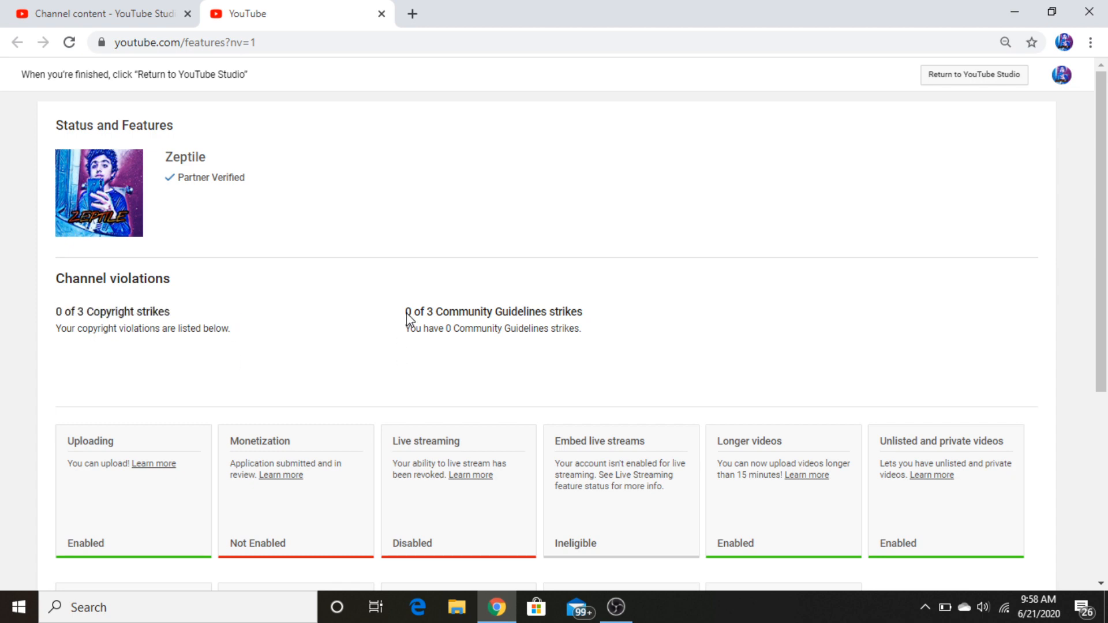
drag(416, 327, 583, 328)
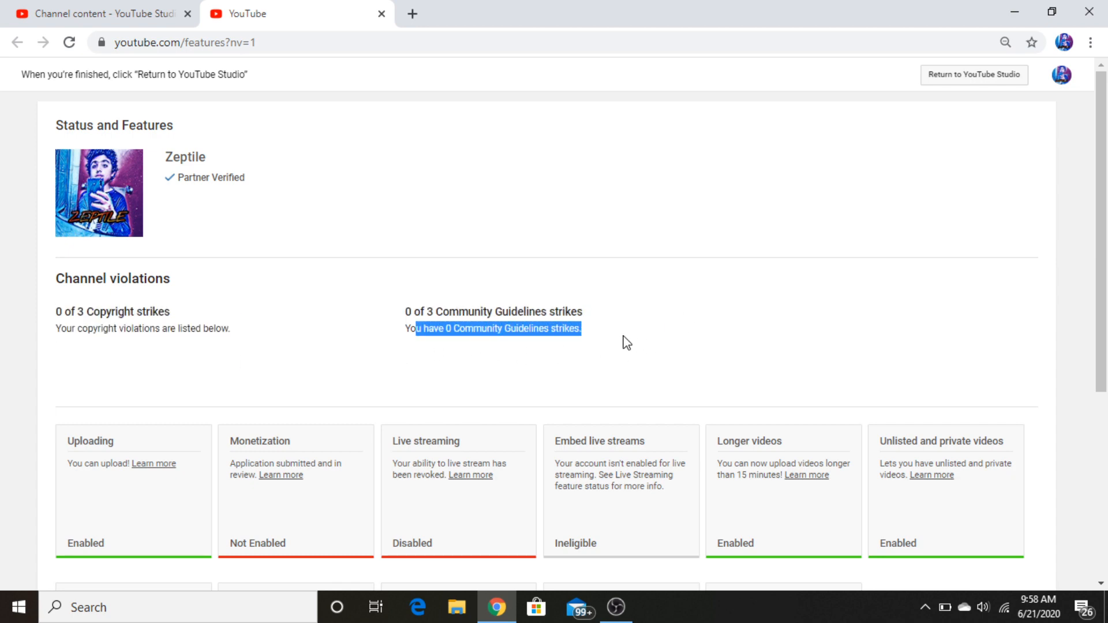
scroll(down, 3)
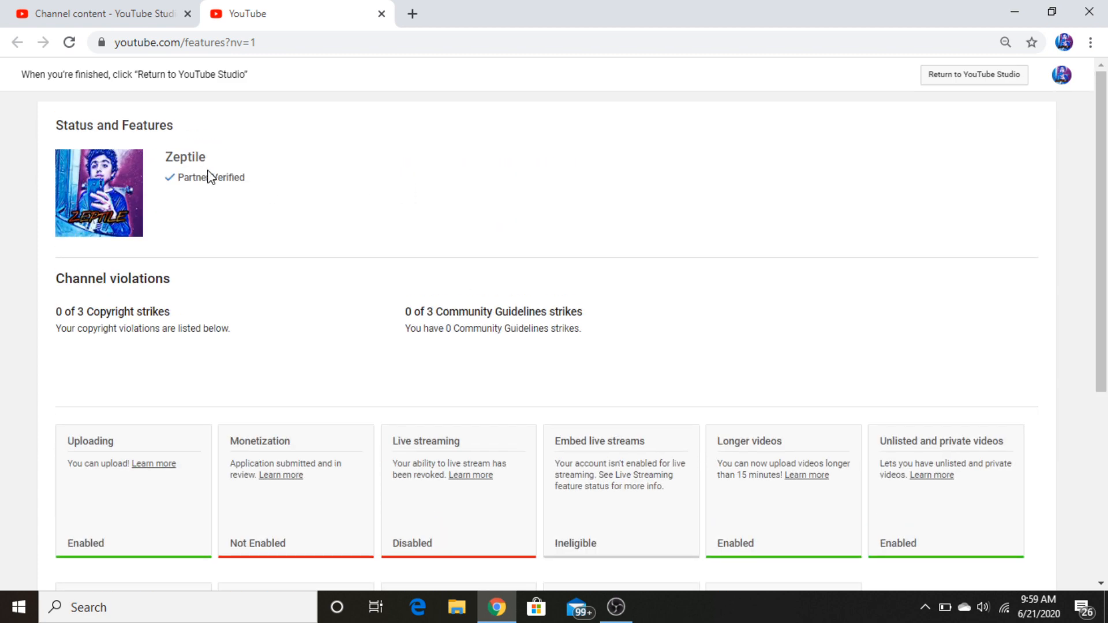
mouse_move(6, 110)
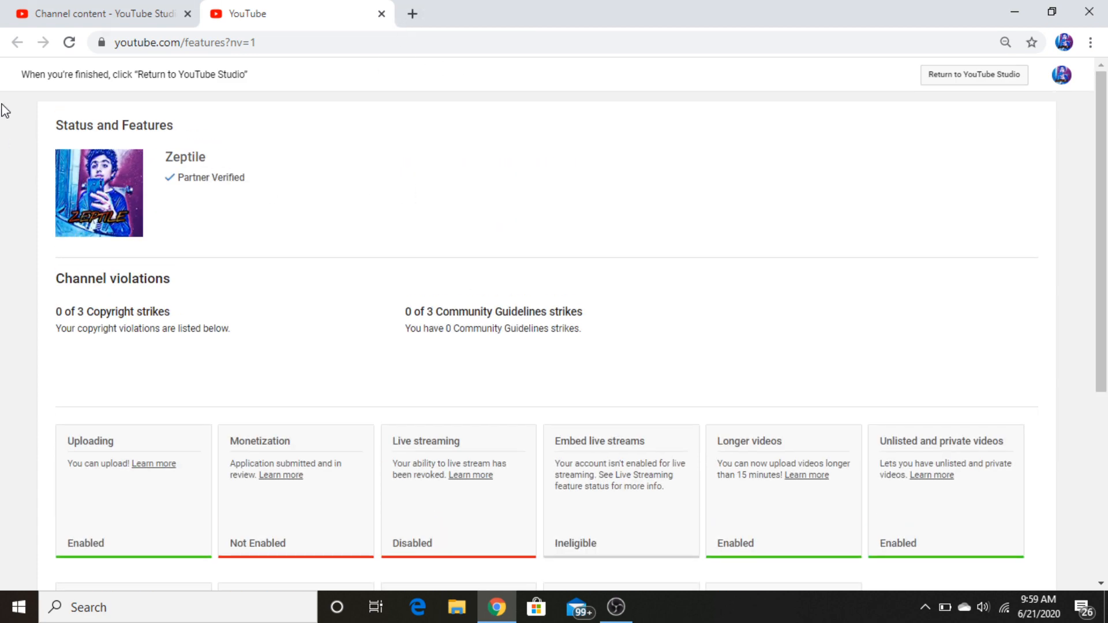
click(974, 74)
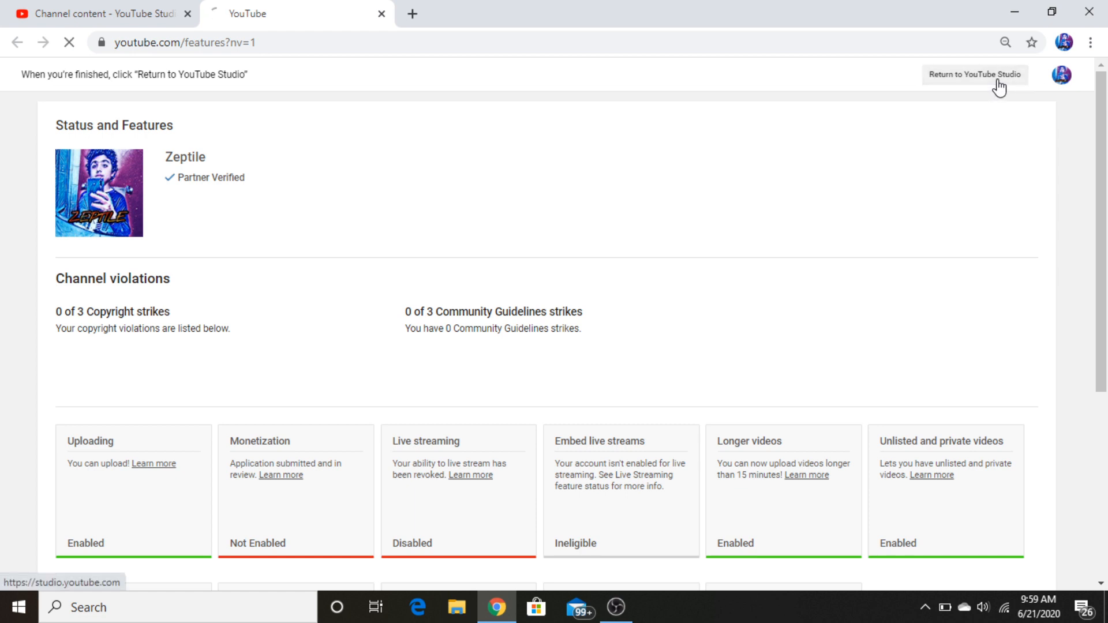
Step: Use Create > Go live to reach the Live streaming page reporting it isn't available right now
click(974, 74)
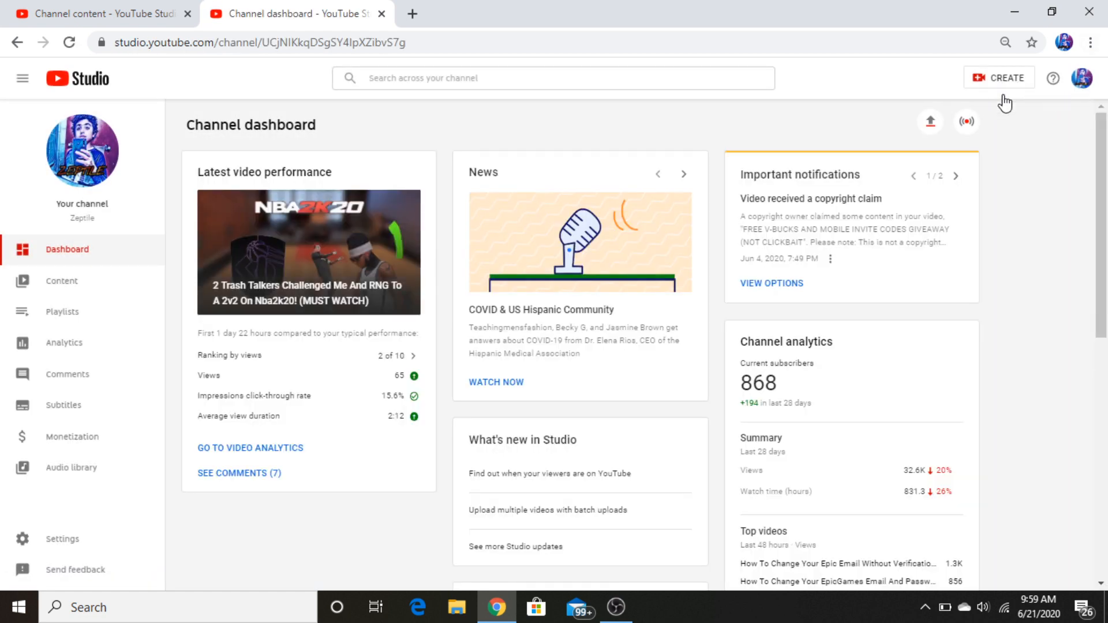
click(967, 121)
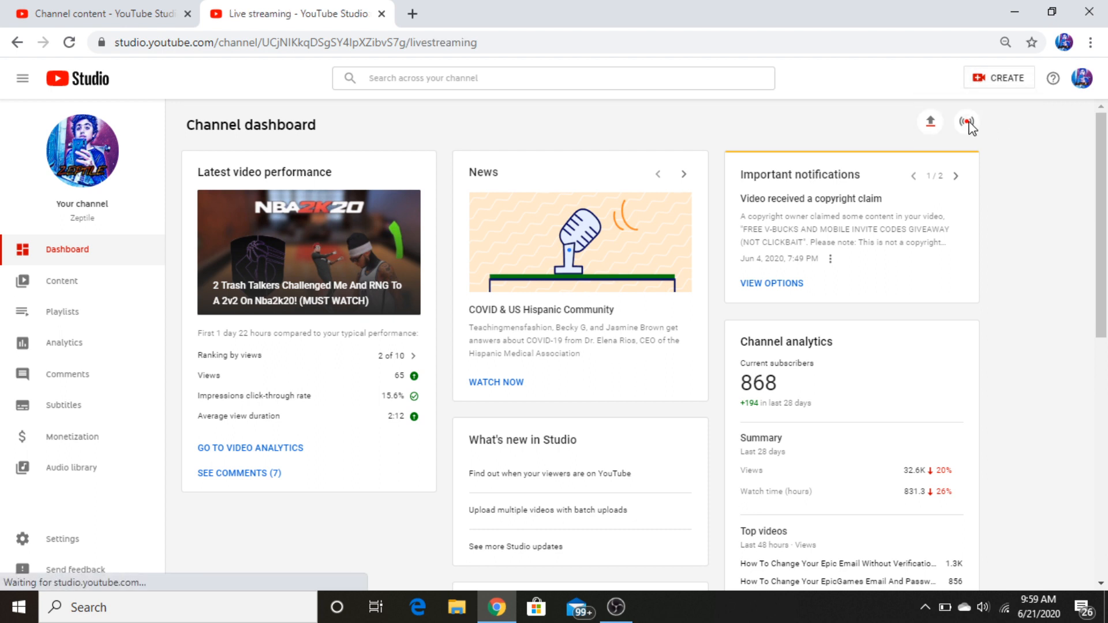
click(968, 121)
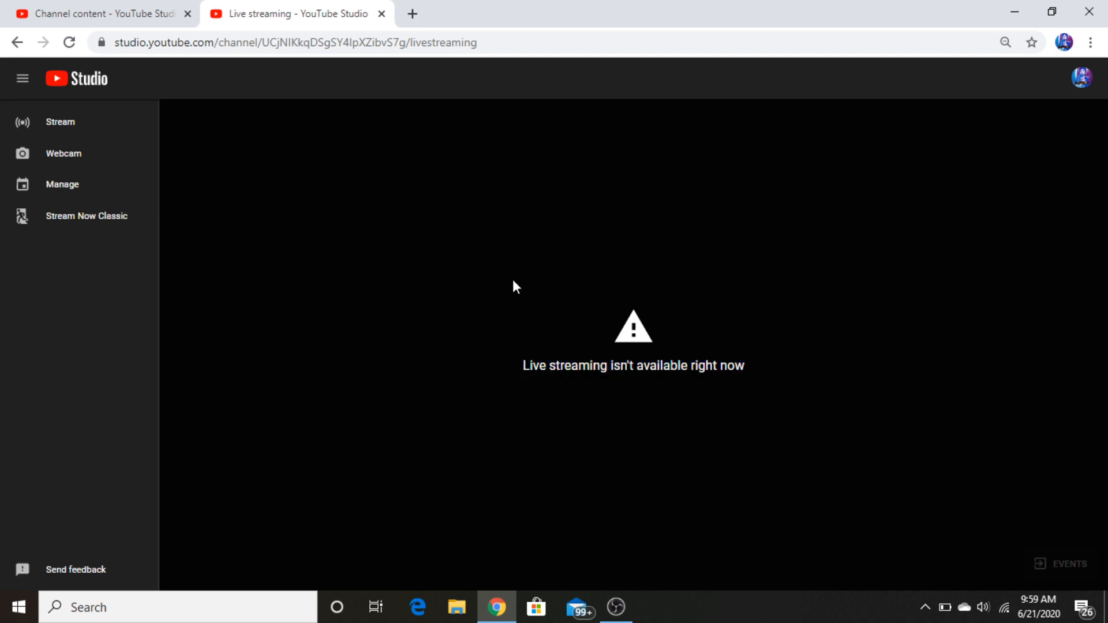
mouse_move(600, 329)
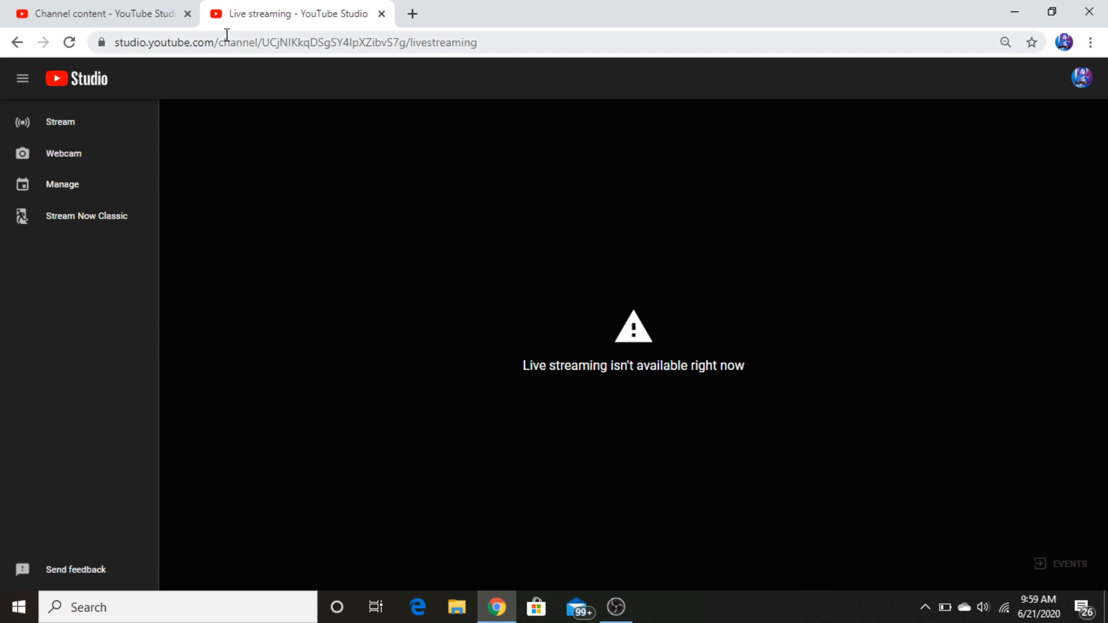
mouse_move(138, 216)
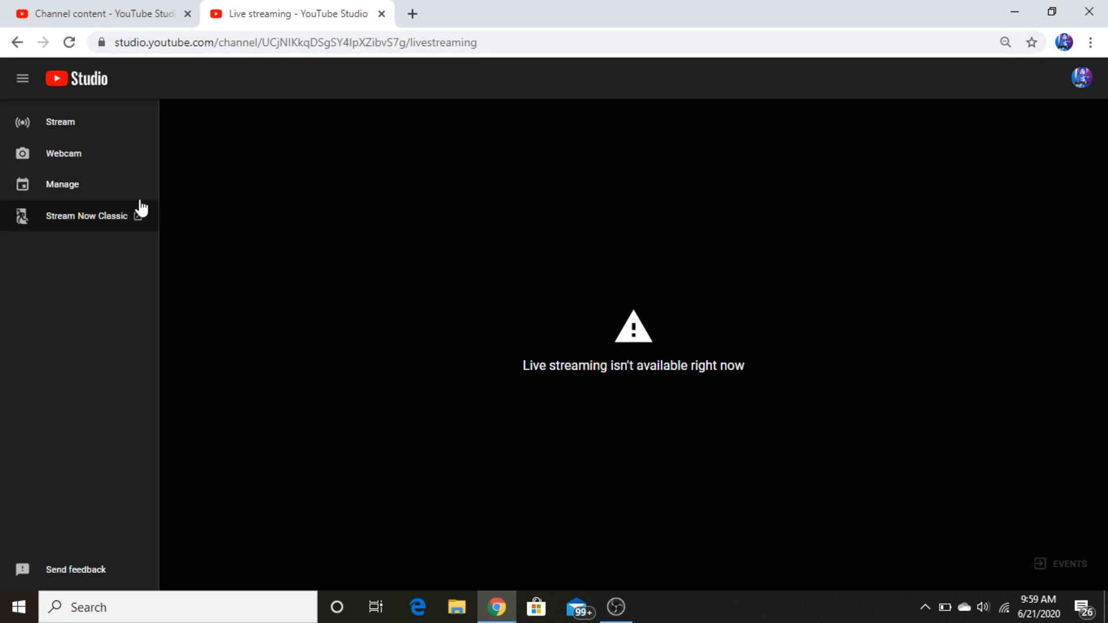
mouse_move(438, 275)
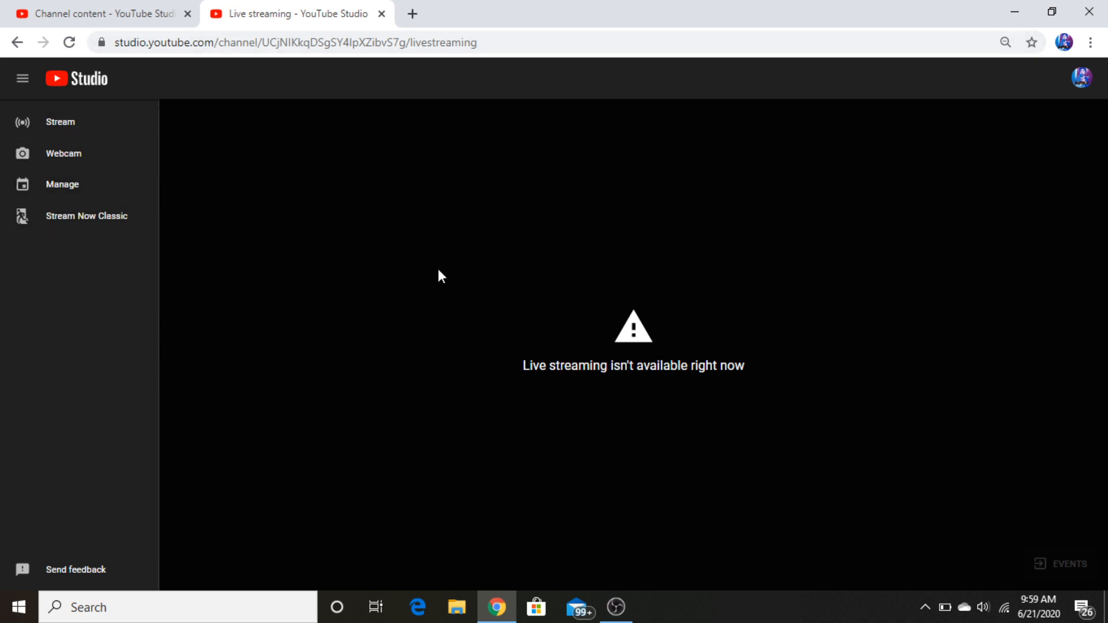
Step: Return to the Channel content tab and close the Feature eligibility settings dialog
click(102, 14)
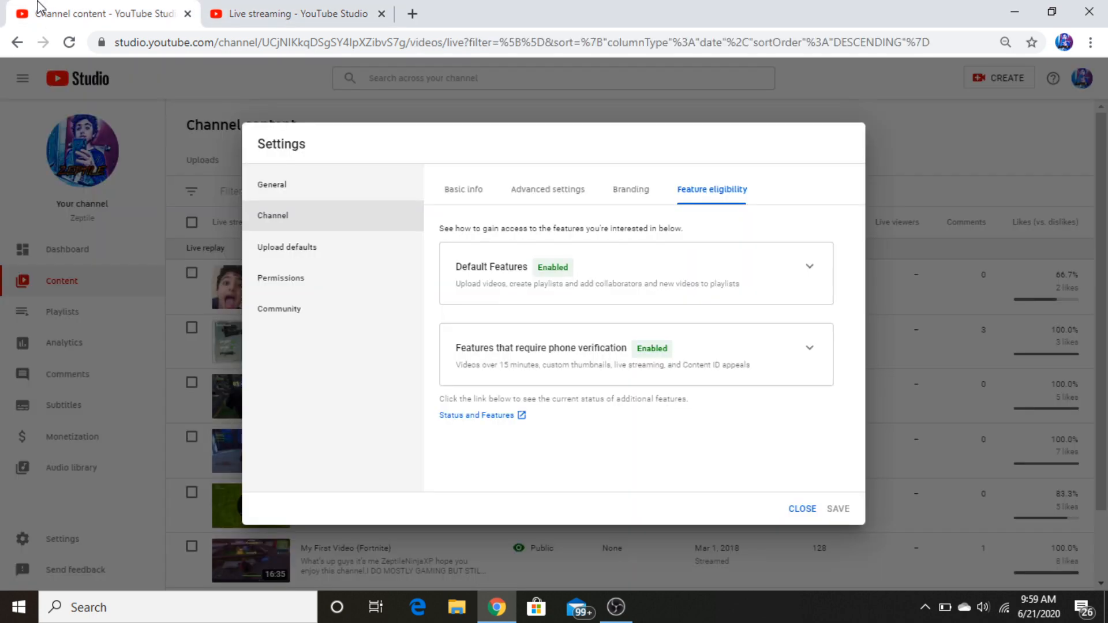
mouse_move(807, 516)
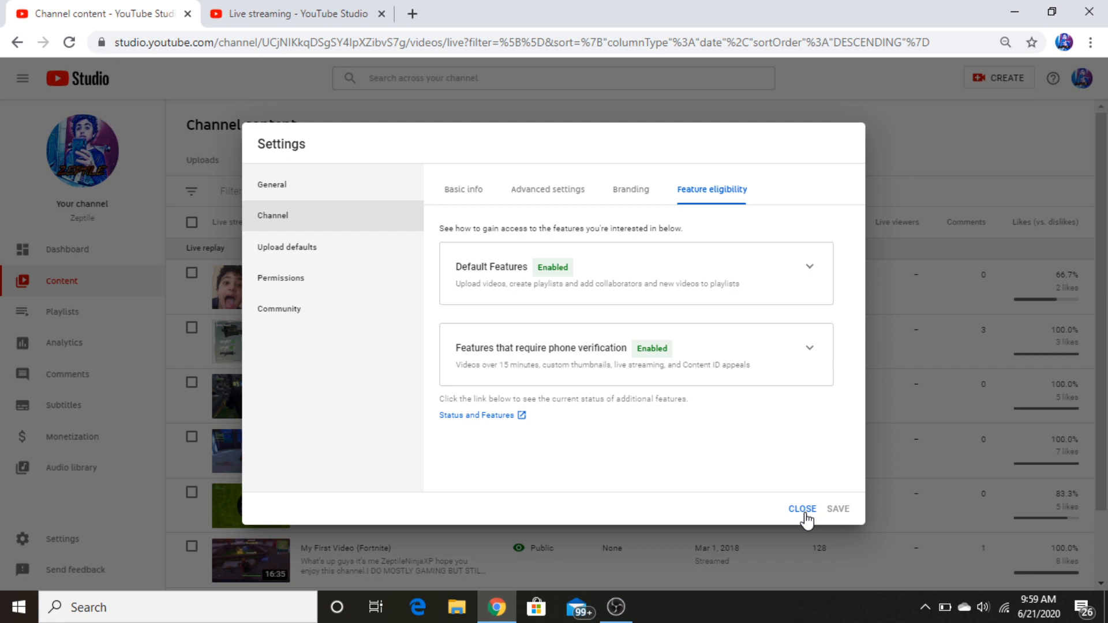
mouse_move(783, 498)
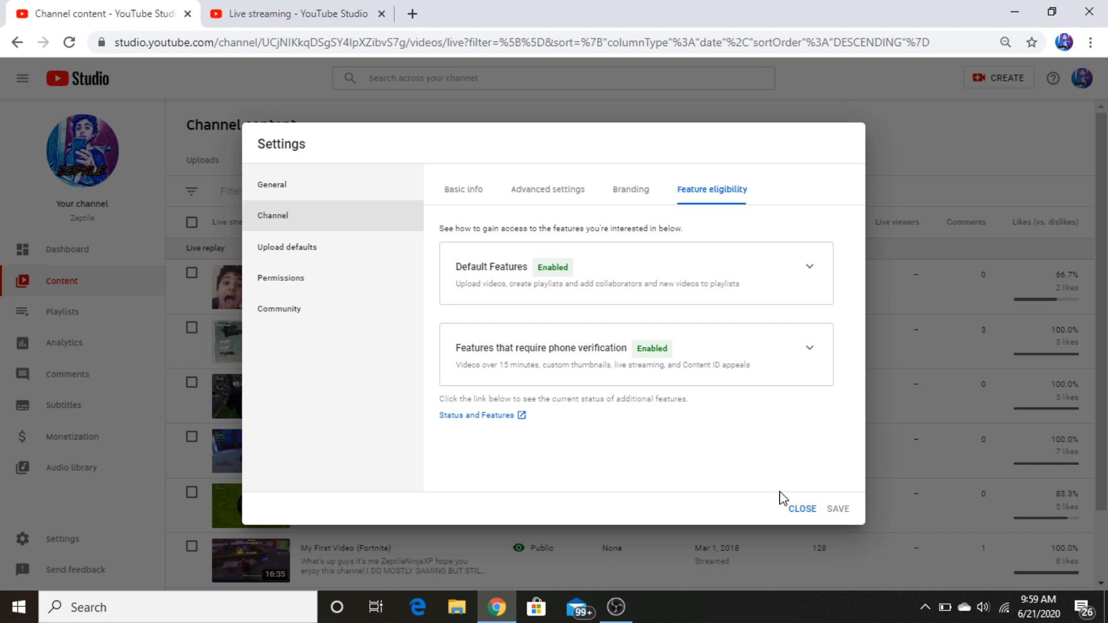
mouse_move(814, 521)
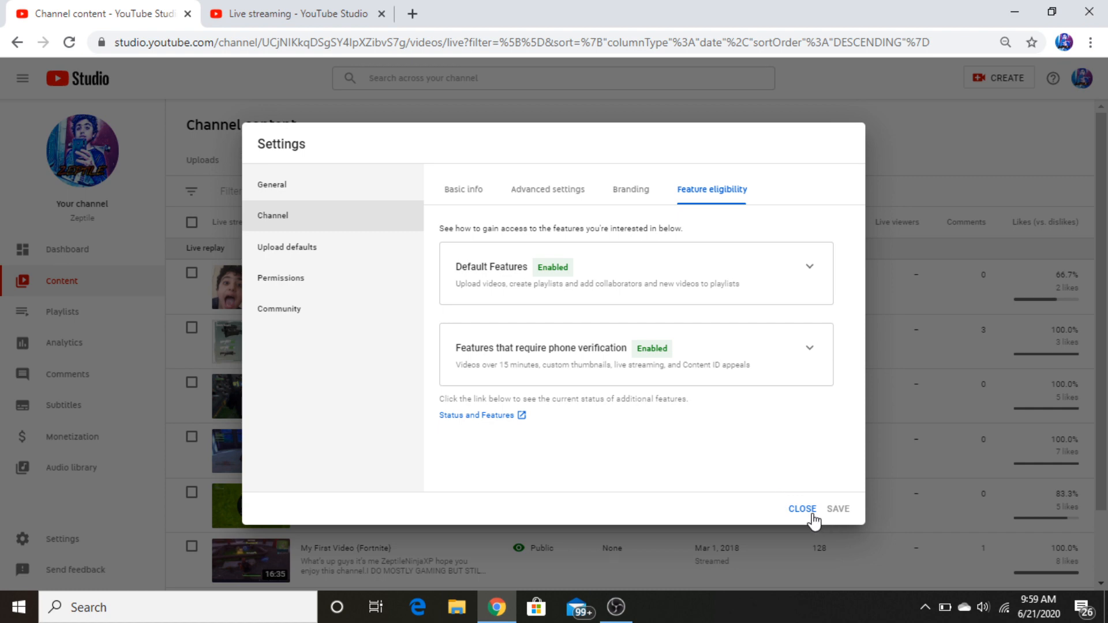
click(802, 509)
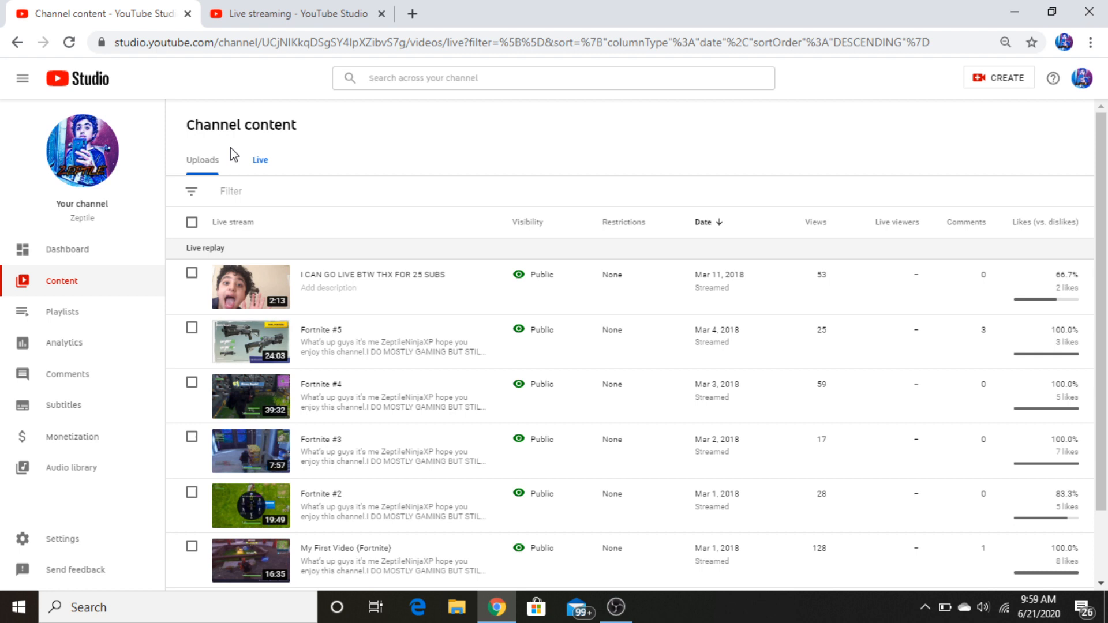
Step: Show the Live replays and close the duplicate live streaming browser tab
click(260, 159)
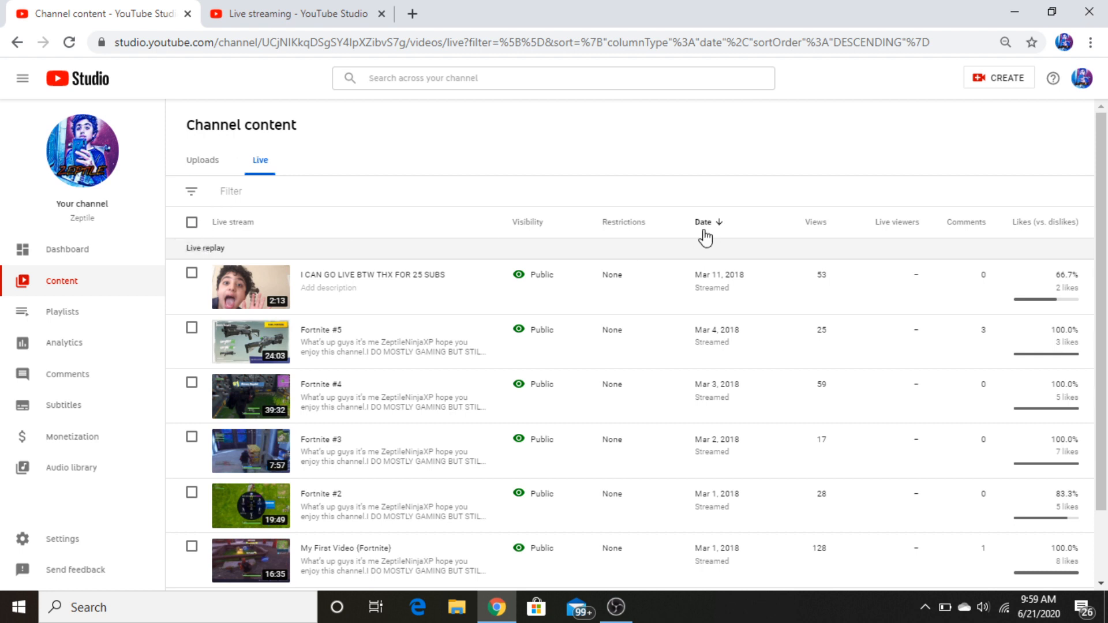
mouse_move(1014, 122)
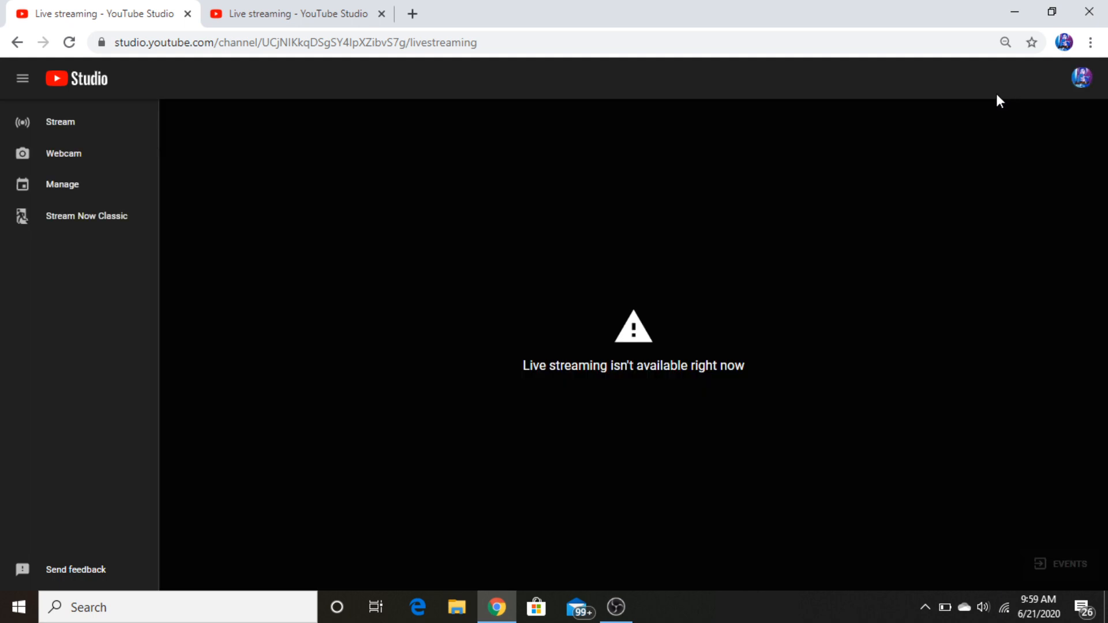
mouse_move(594, 86)
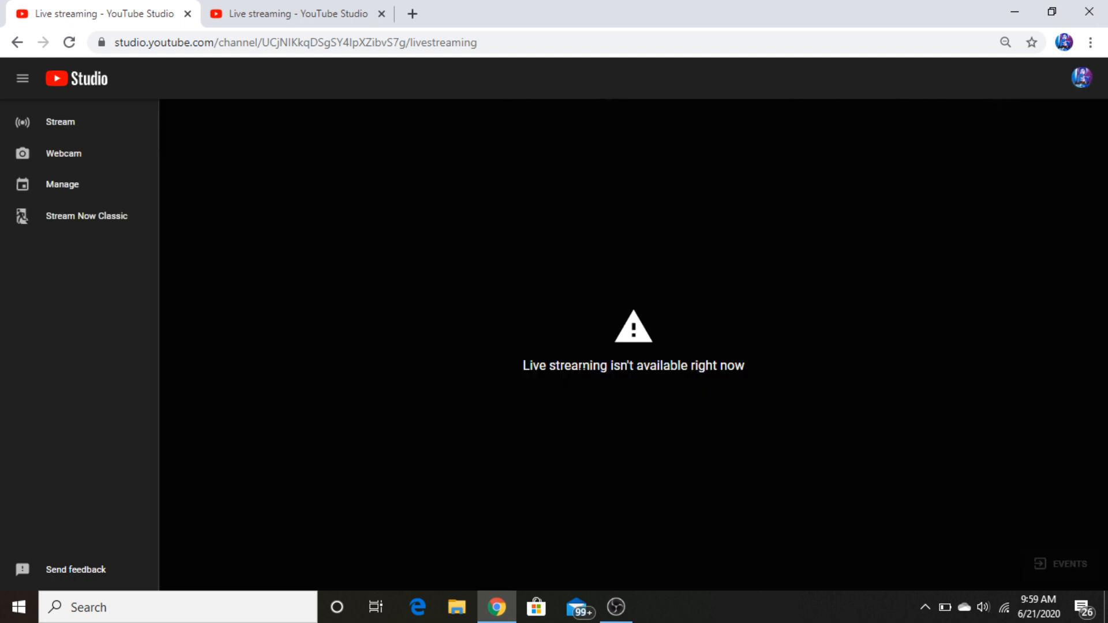
mouse_move(123, 7)
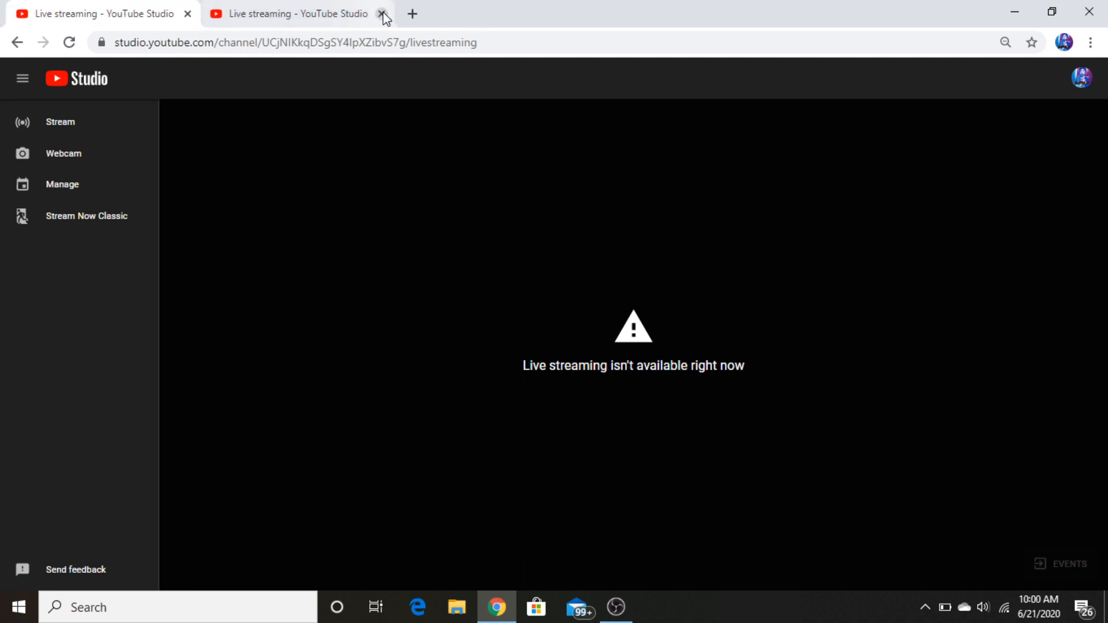
click(382, 13)
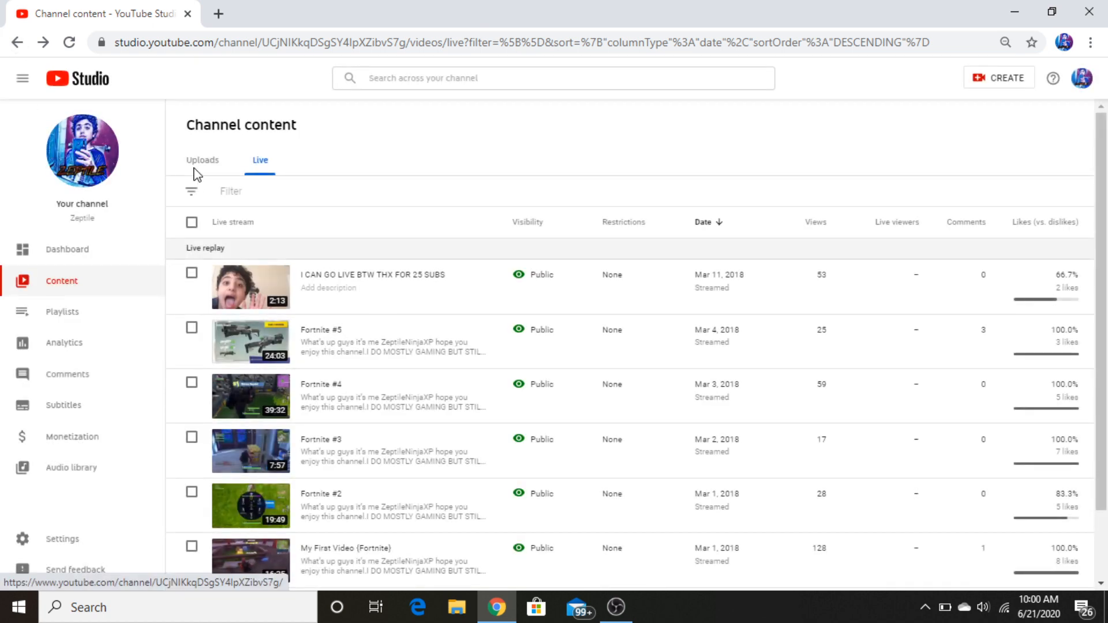
mouse_move(90, 202)
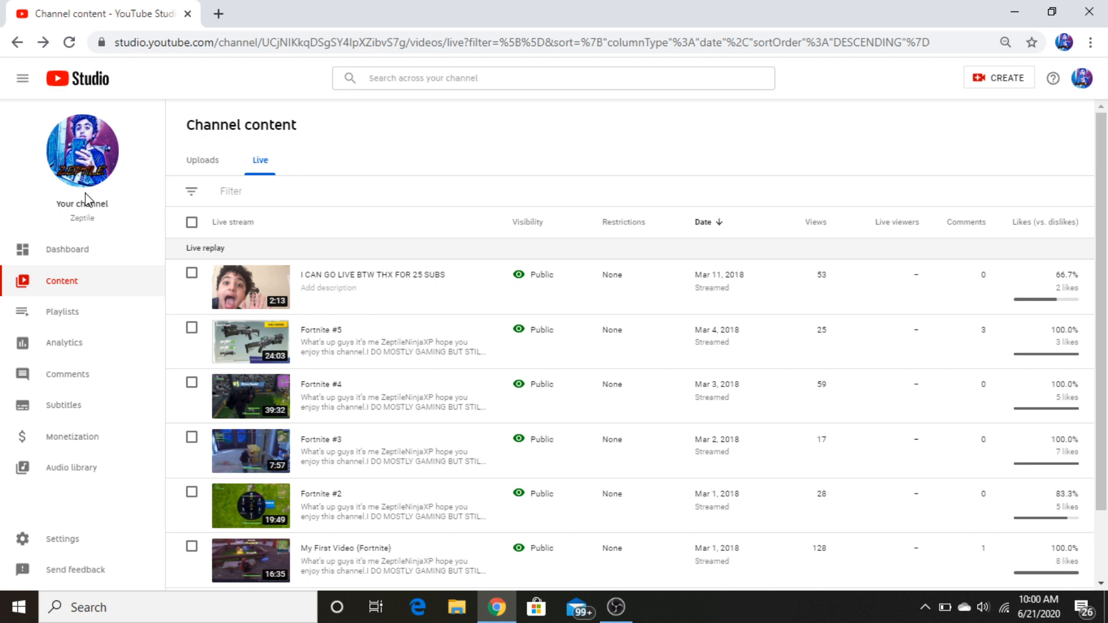
click(231, 190)
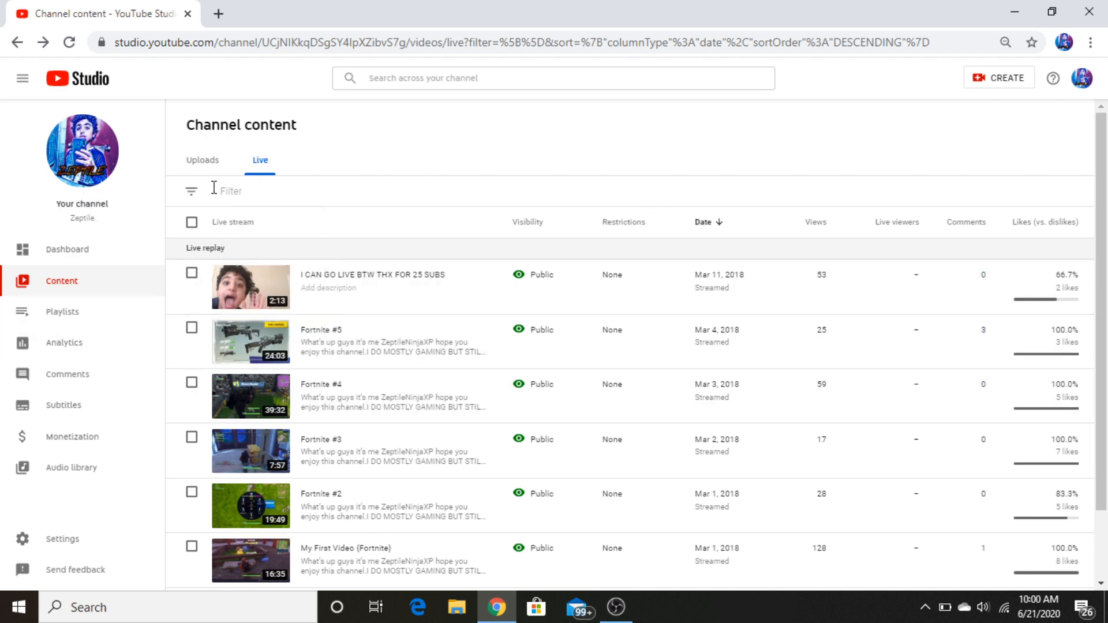
mouse_move(349, 178)
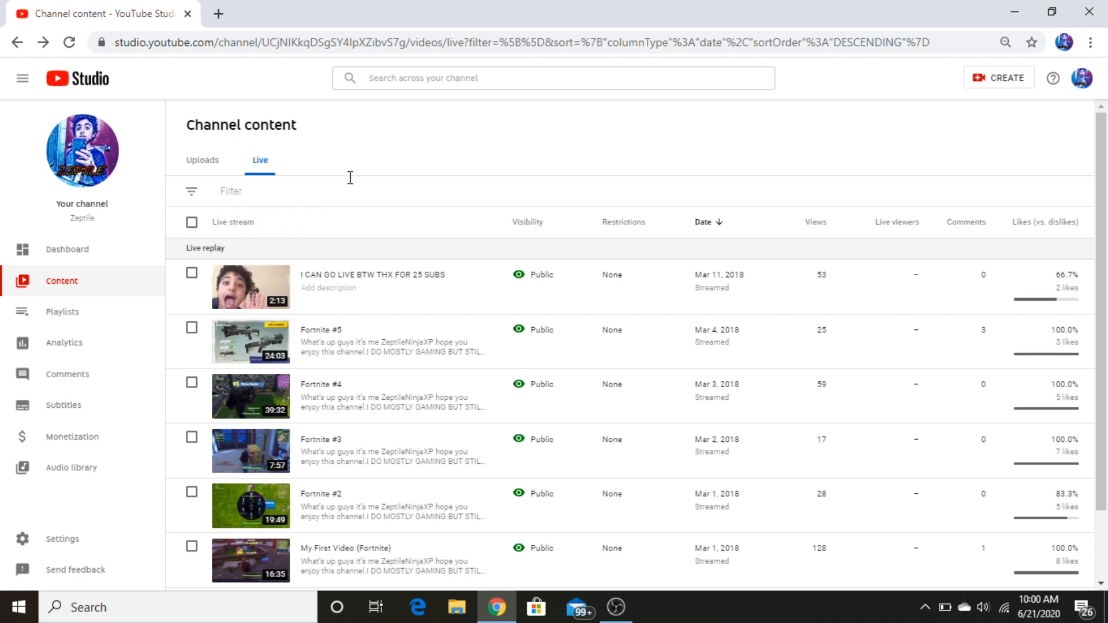
mouse_move(405, 189)
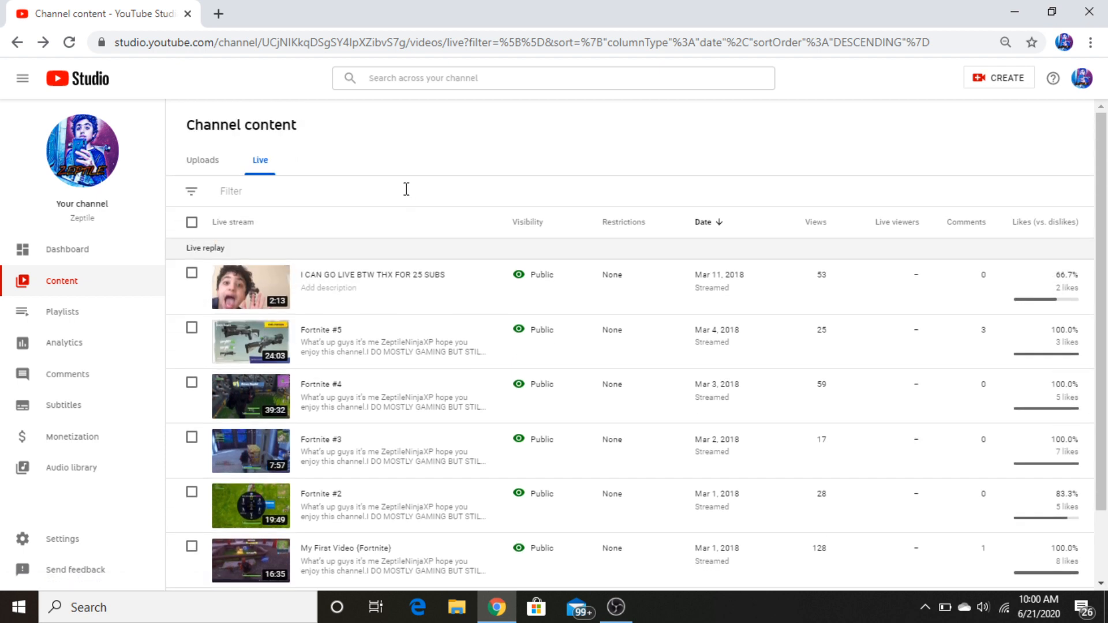
mouse_move(225, 166)
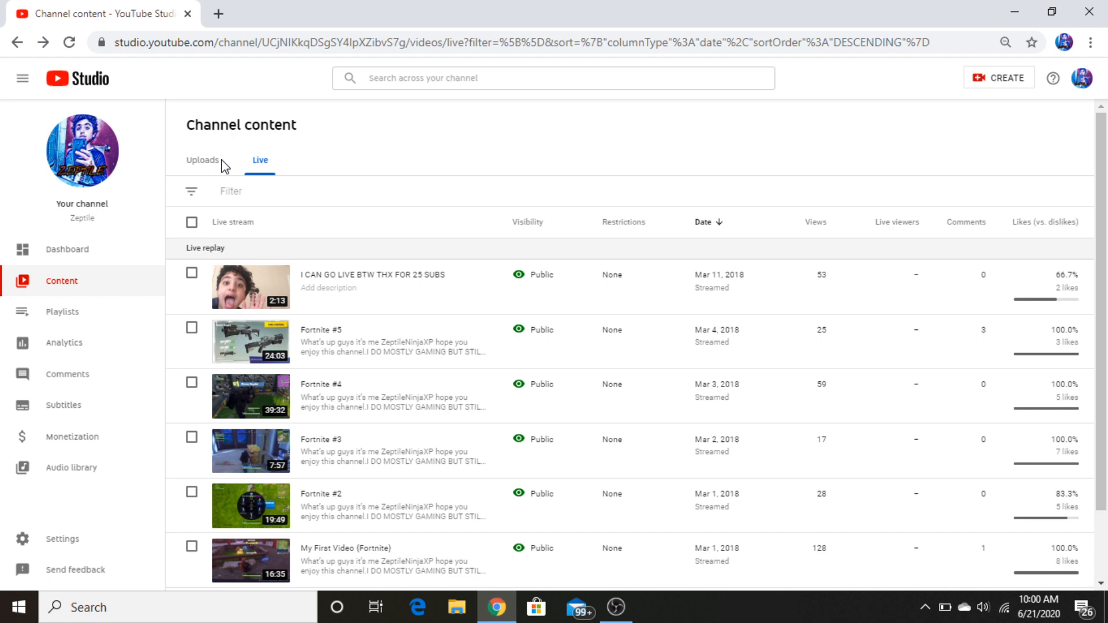
Step: Toggle between Uploads and Live, then move to the channel Dashboard with its notifications
click(203, 159)
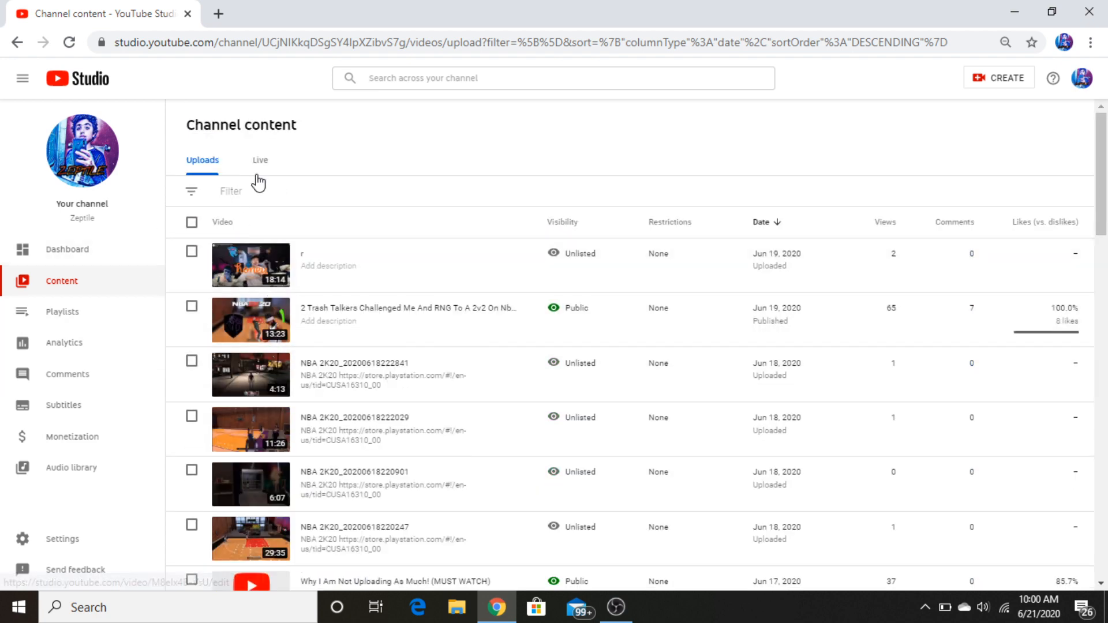
click(260, 160)
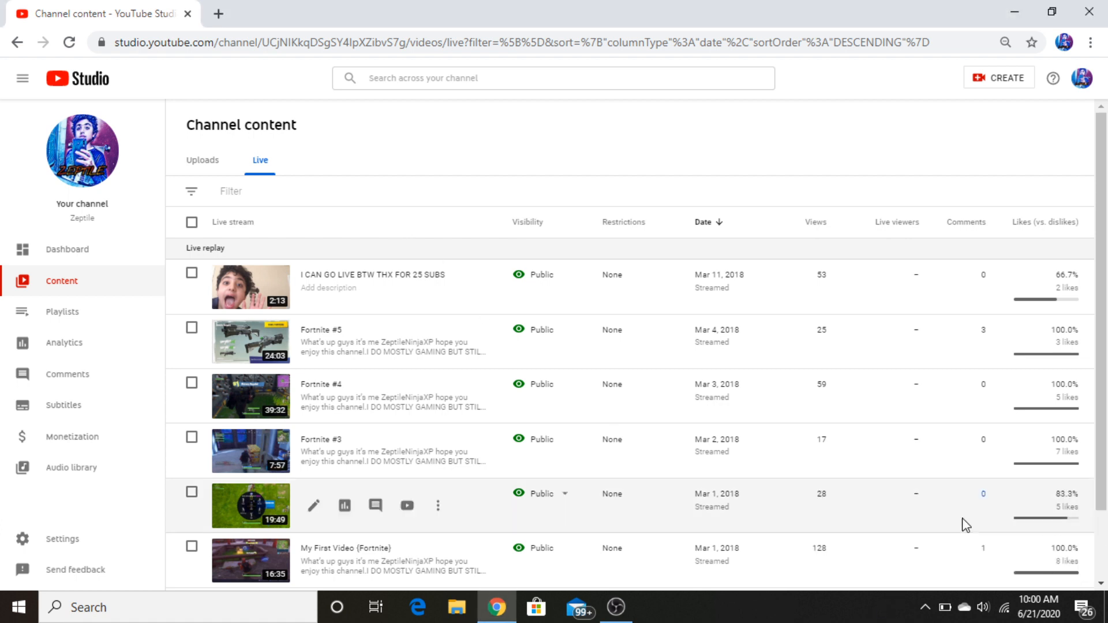
click(67, 249)
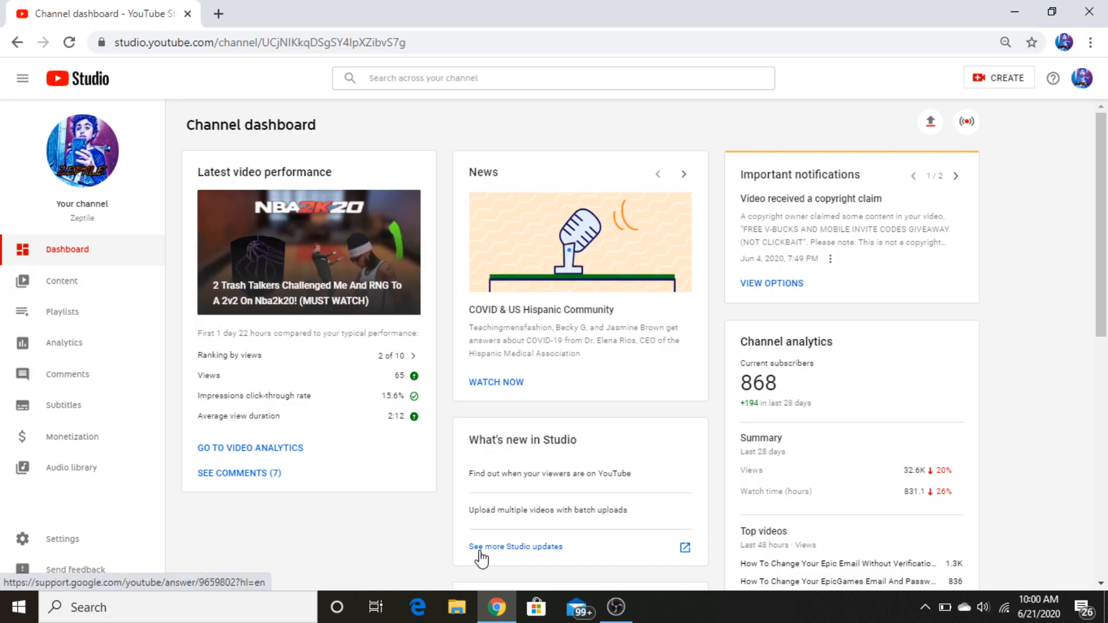
Step: Review the giveaway video's copyright summary, showing the channel is not affected, and dismiss it
scroll(down, 3)
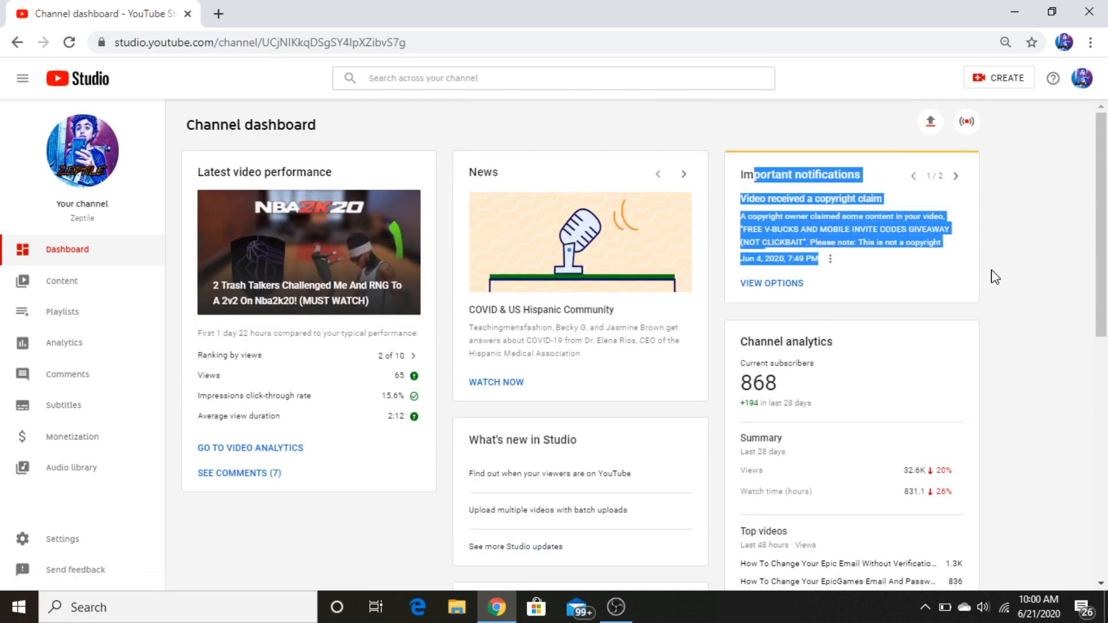
mouse_move(1012, 319)
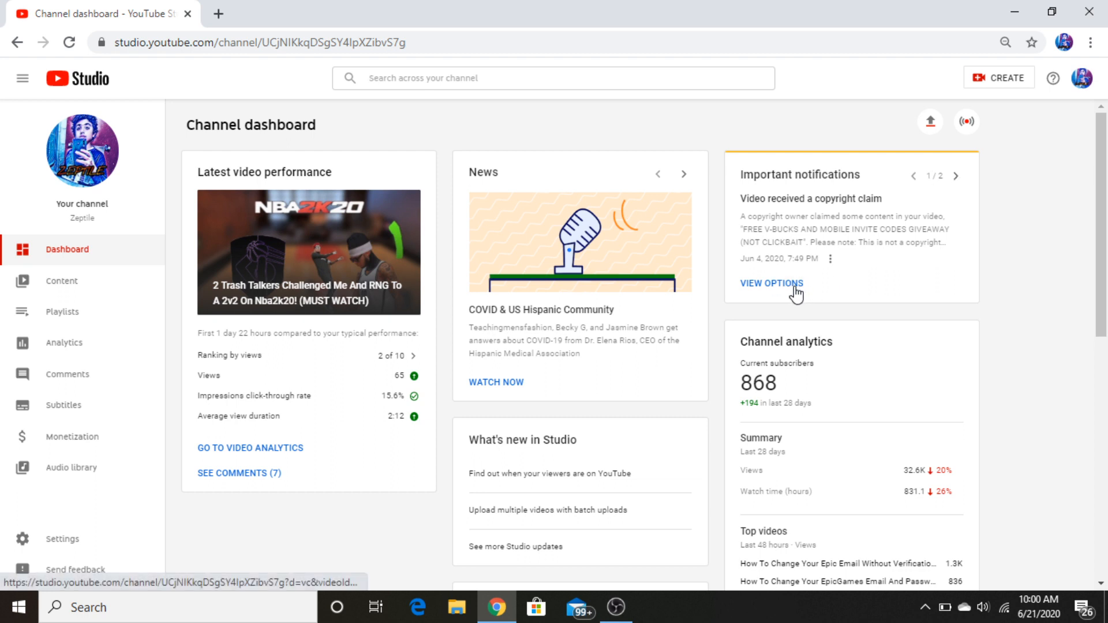
click(771, 283)
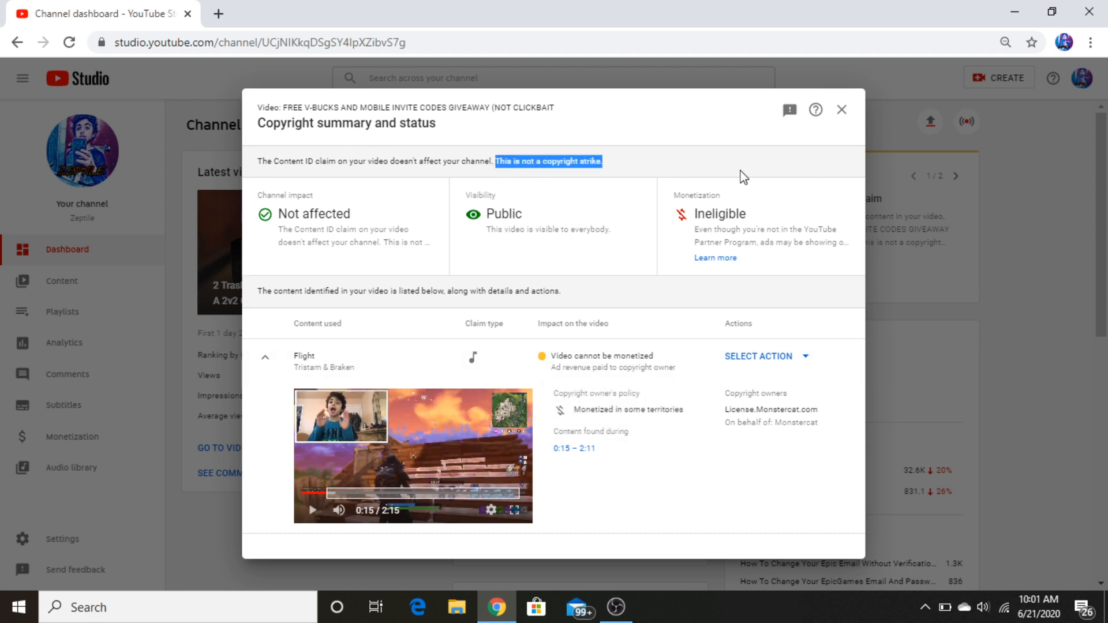
click(841, 110)
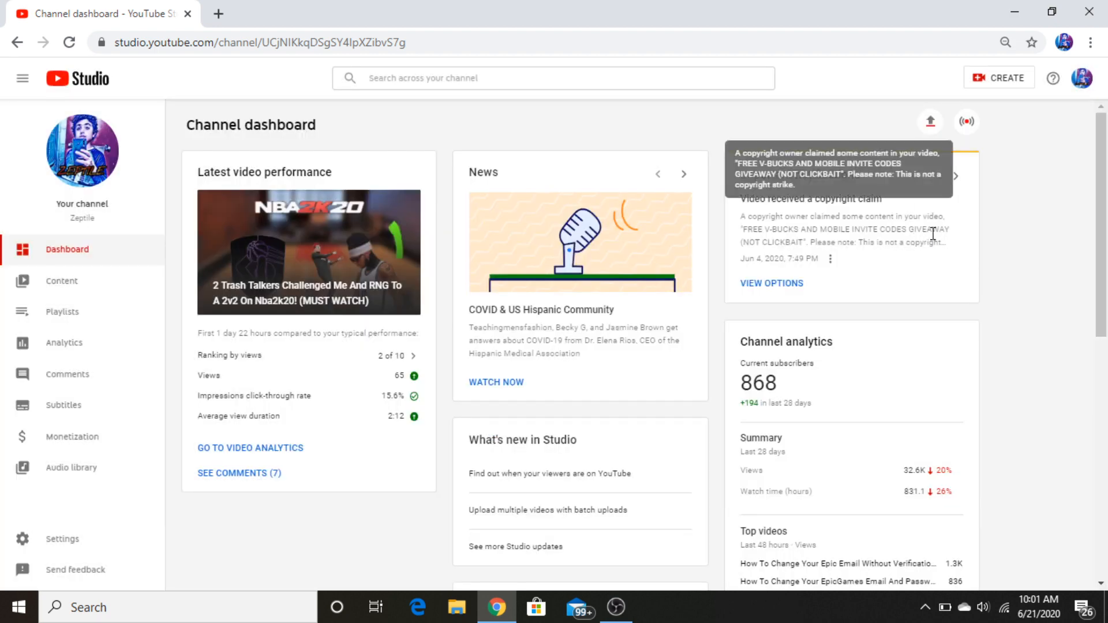
mouse_move(986, 205)
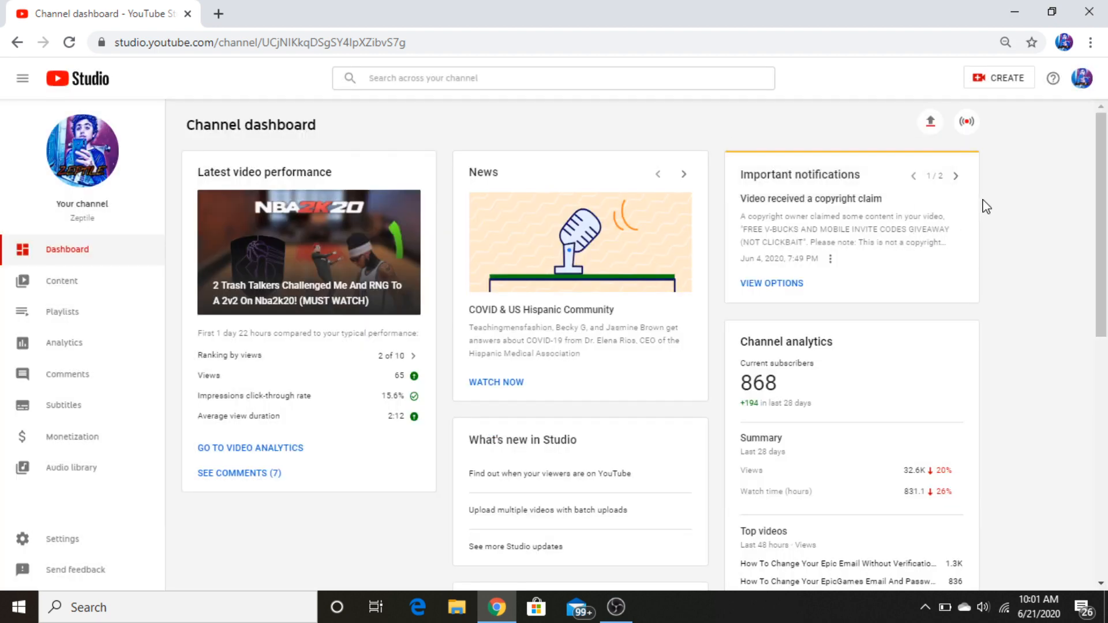
Step: Browse the two important notifications, ending on notification 1 of 2, the copyright claim
click(956, 175)
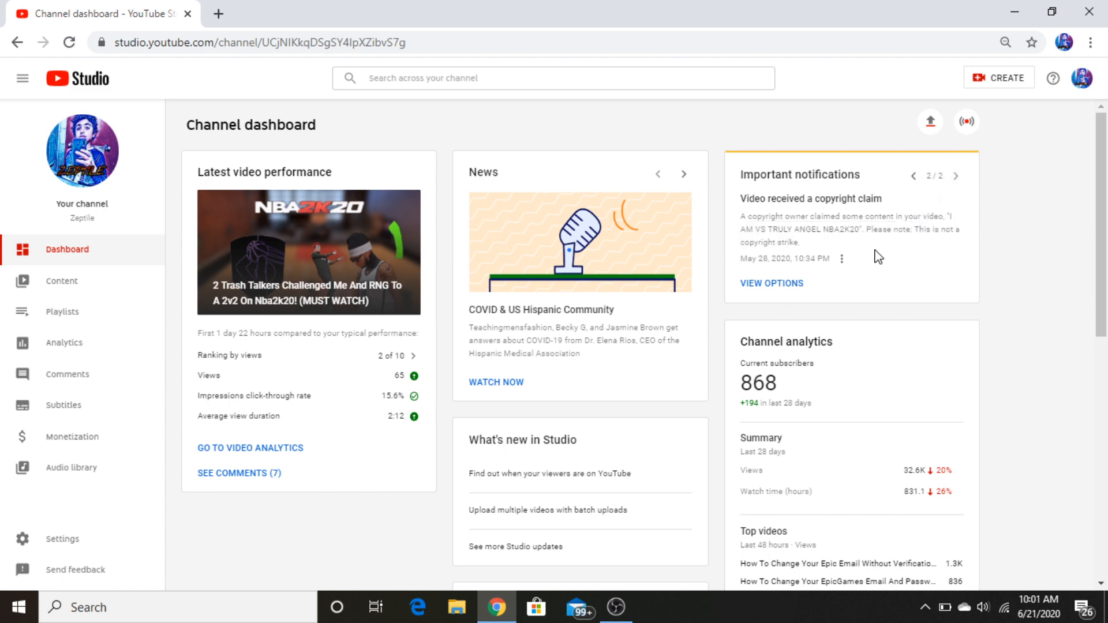
mouse_move(871, 243)
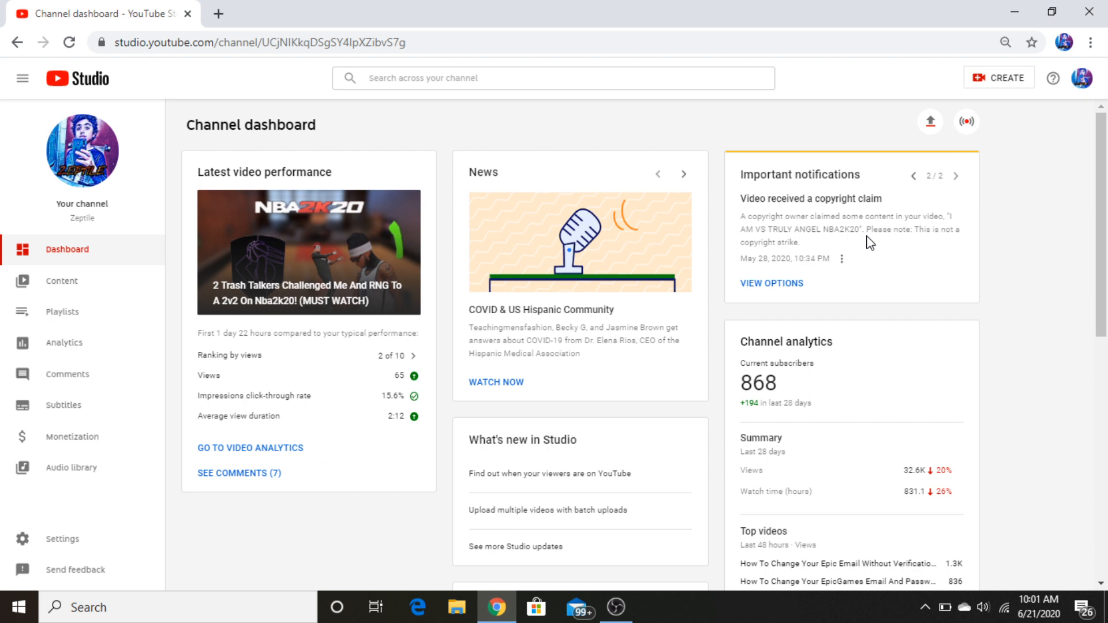
mouse_move(911, 174)
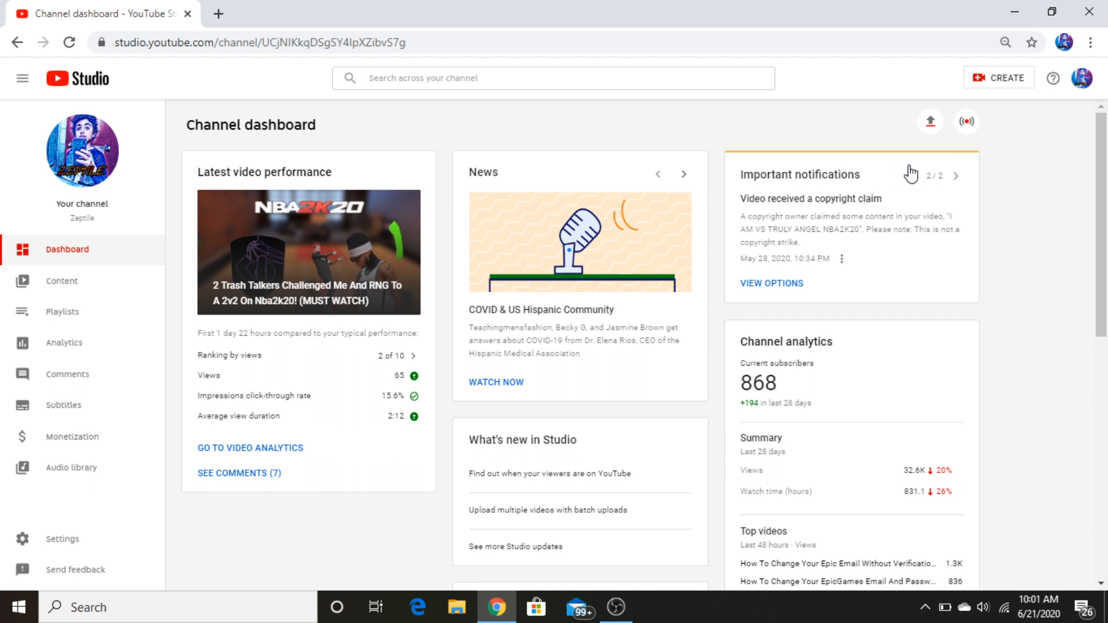
click(912, 175)
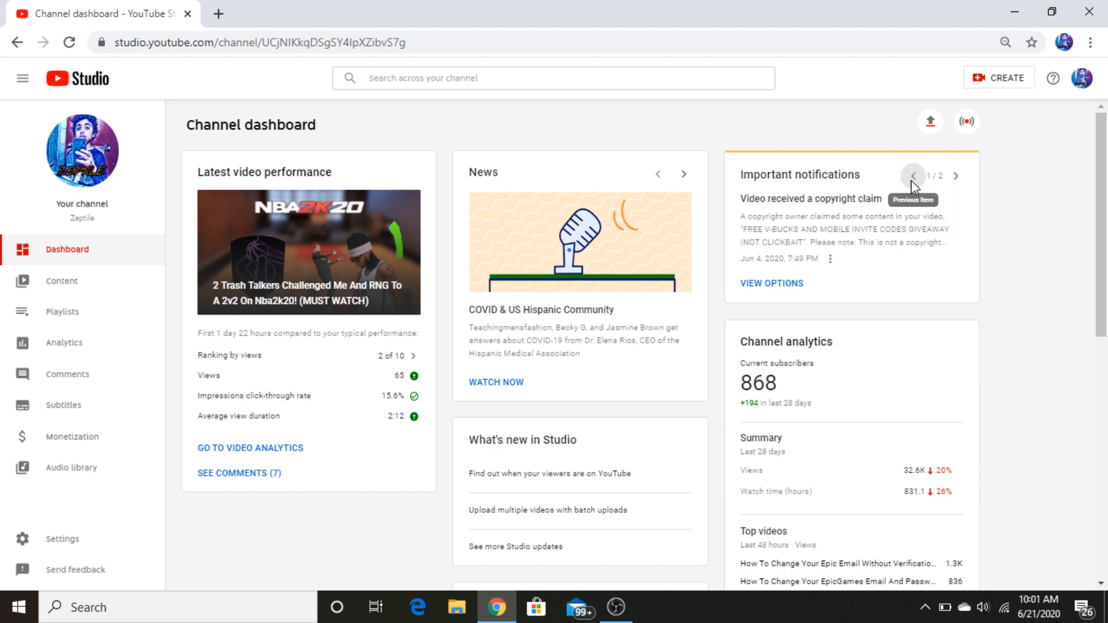
scroll(down, 3)
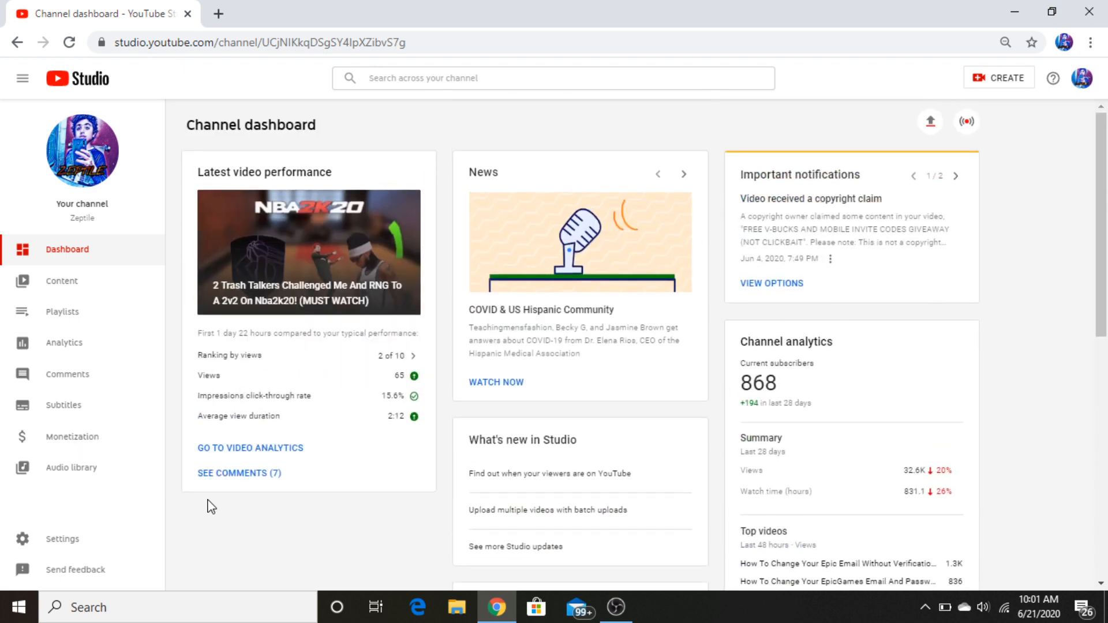
click(62, 539)
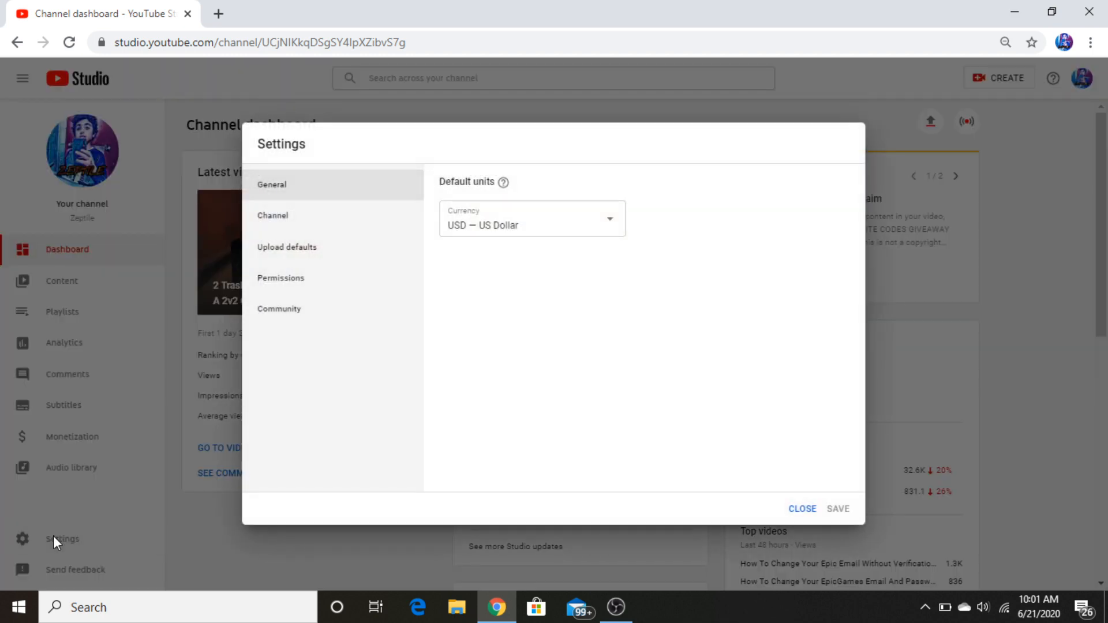
click(280, 278)
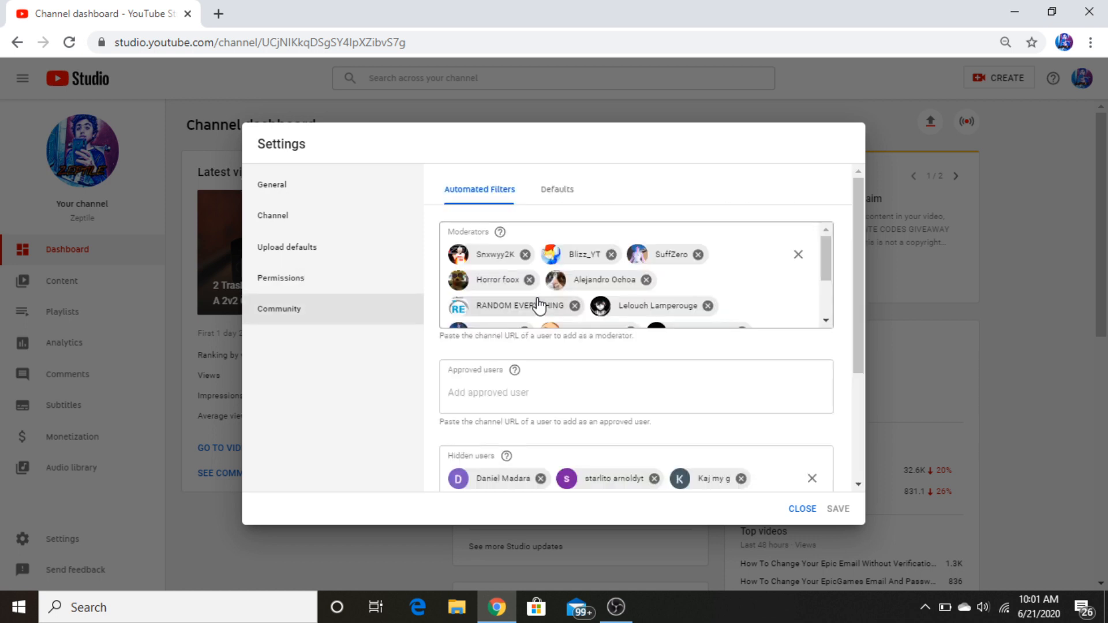
scroll(down, 3)
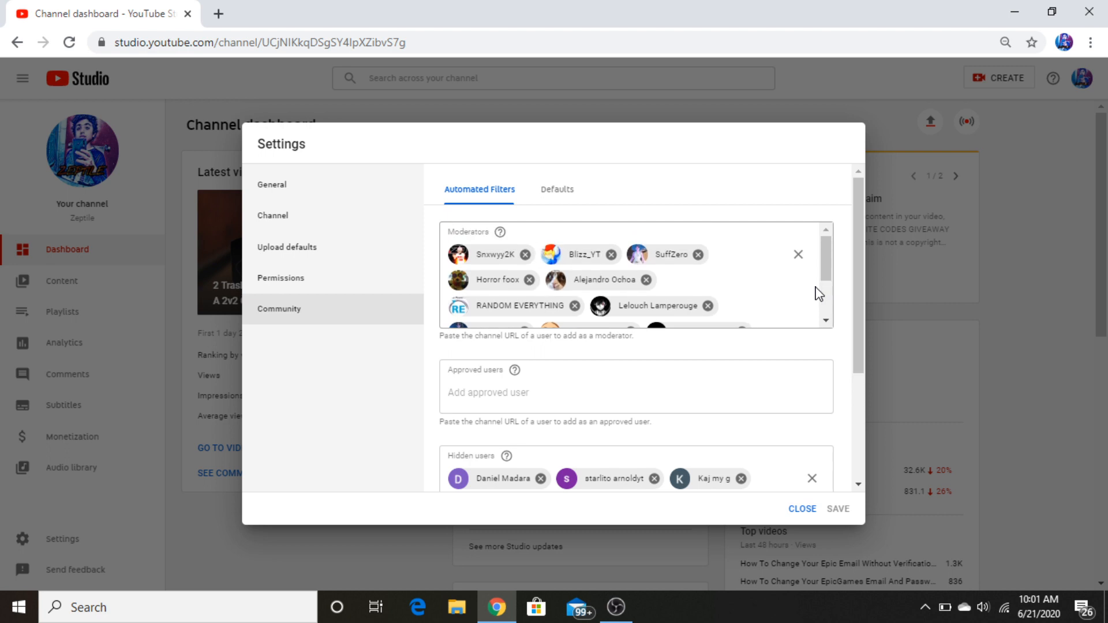
scroll(down, 3)
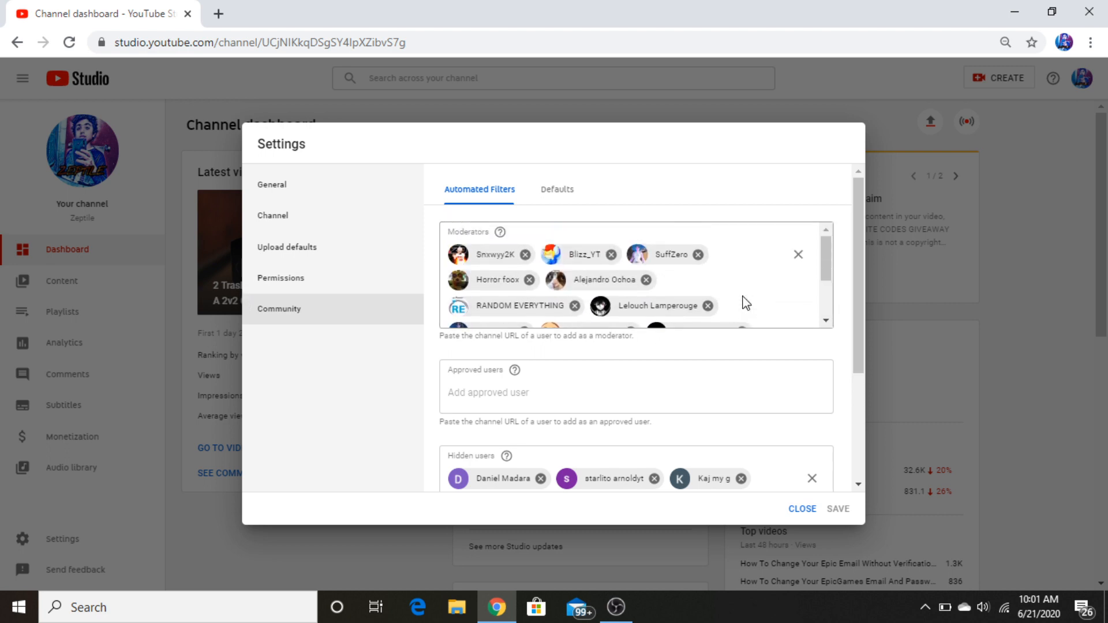
scroll(down, 3)
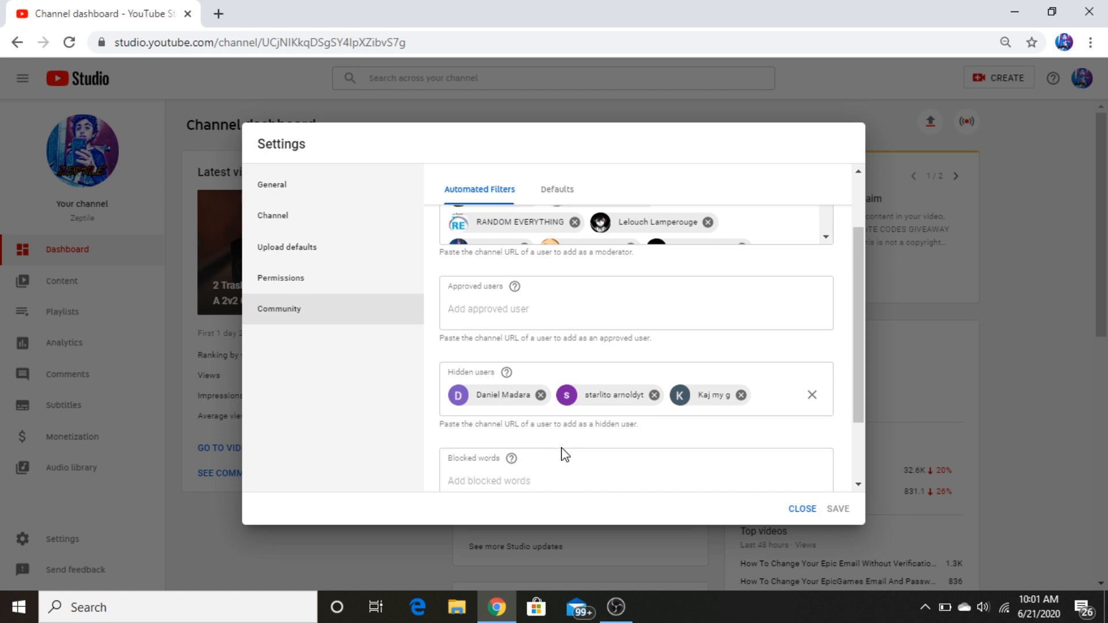
click(635, 388)
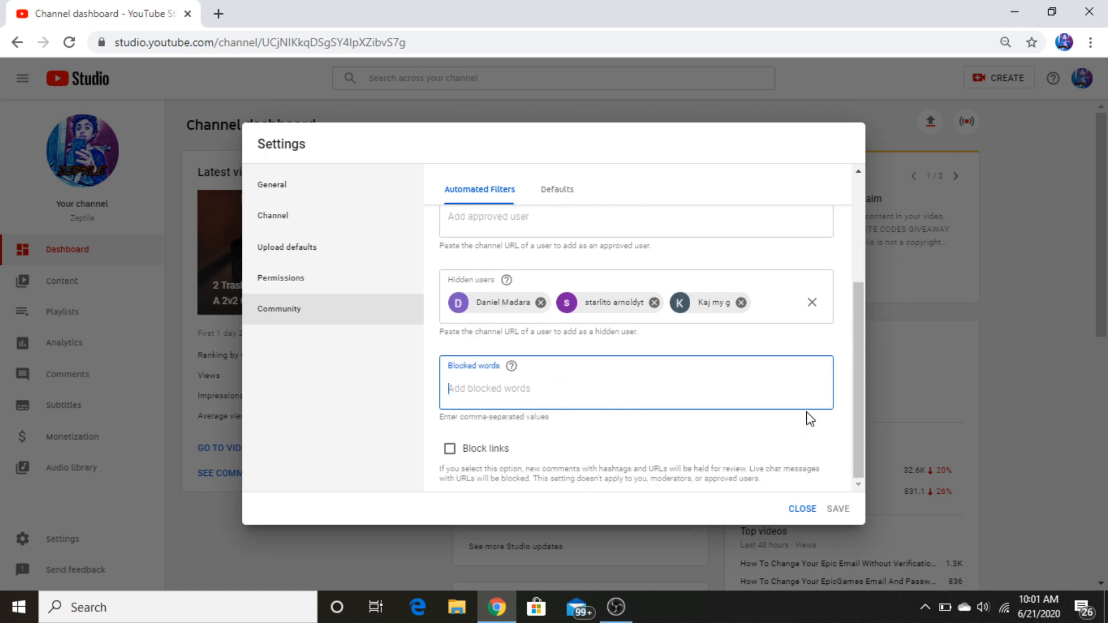
click(801, 509)
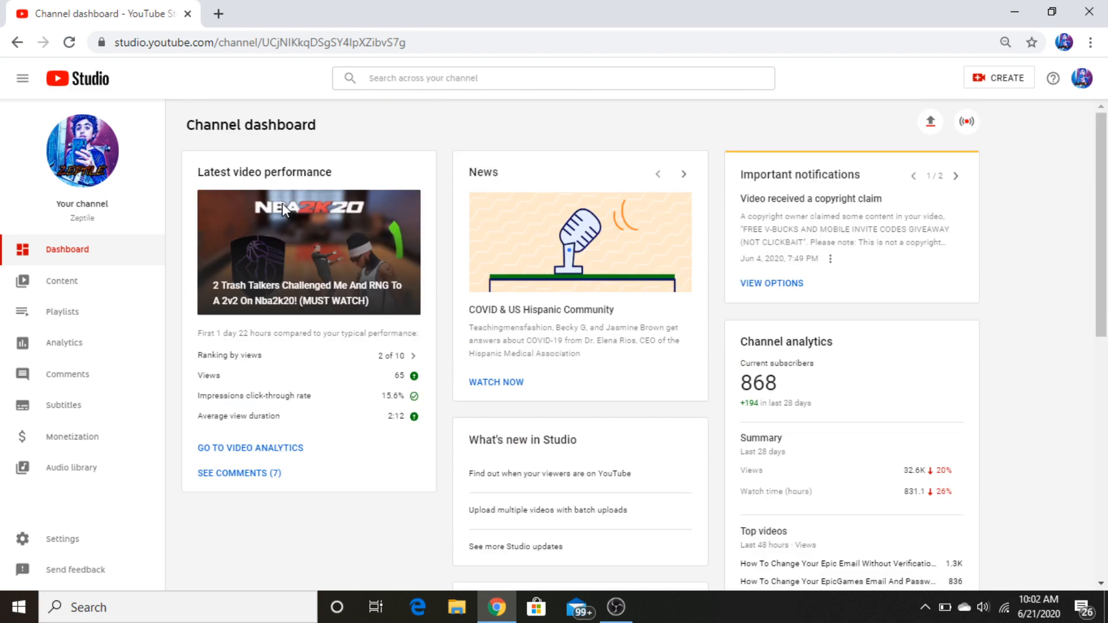
mouse_move(280, 219)
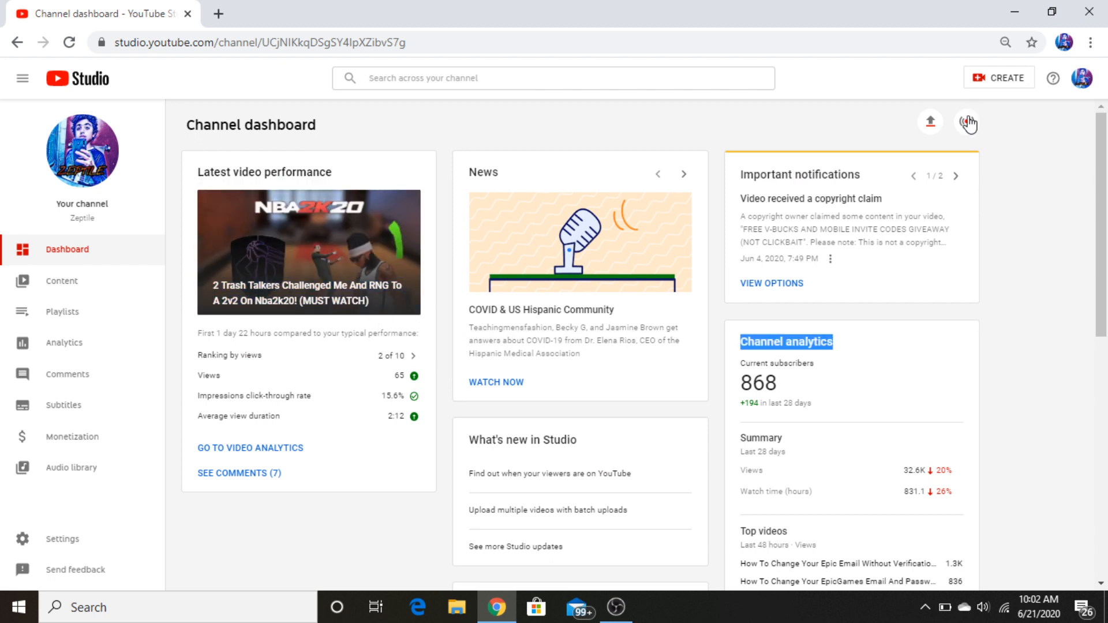
Step: Reach the Zeptile public channel page via Your channel, showing 868 subscribers and recent uploads
click(967, 121)
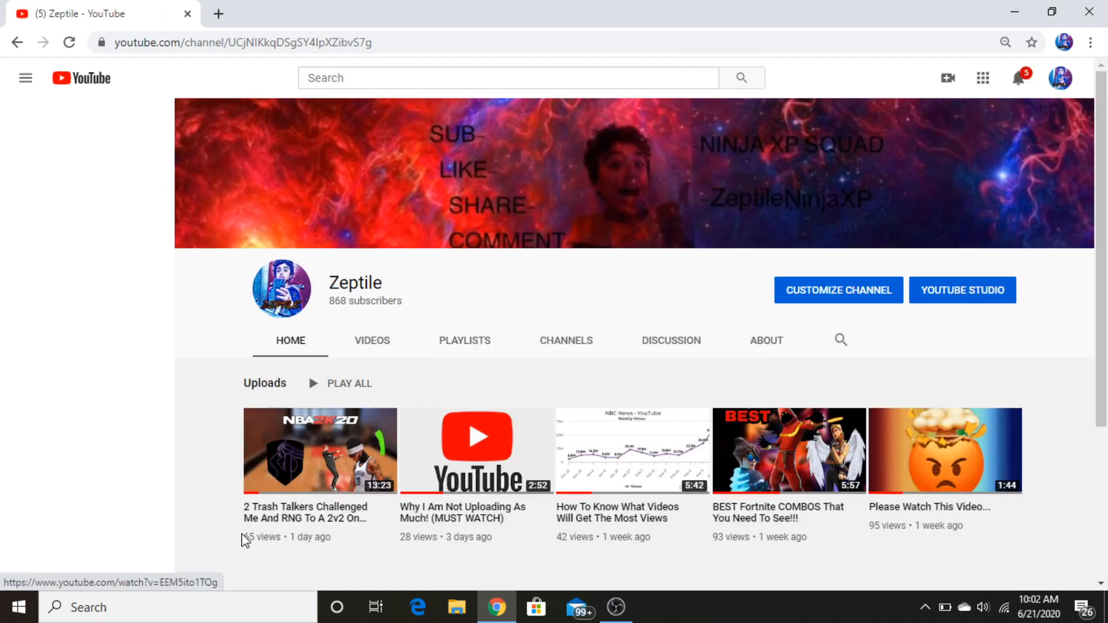
click(25, 78)
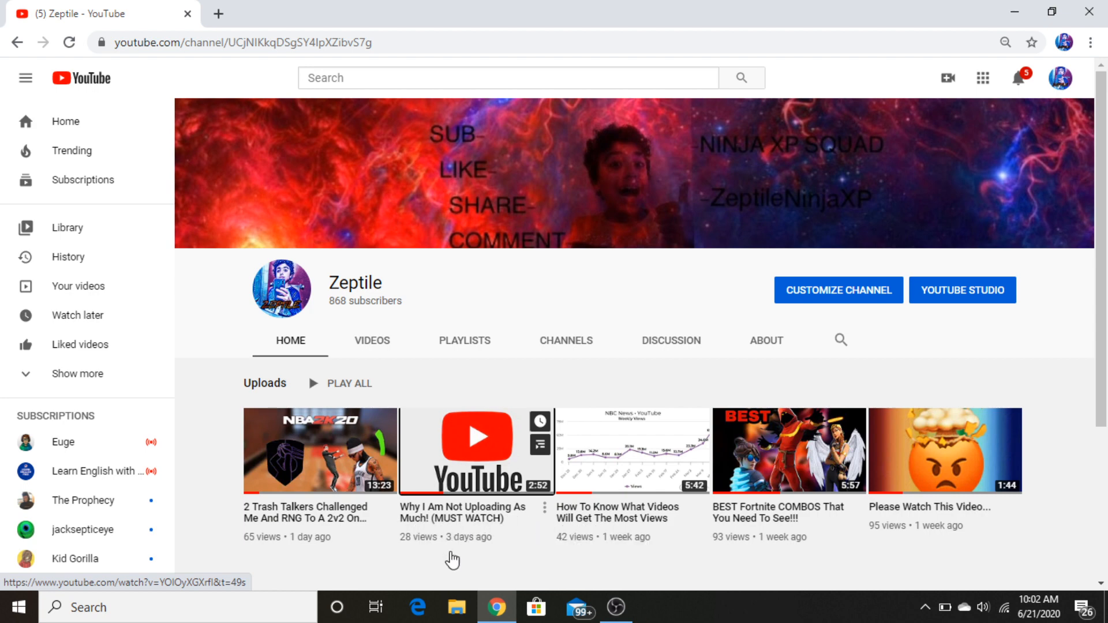
mouse_move(768, 587)
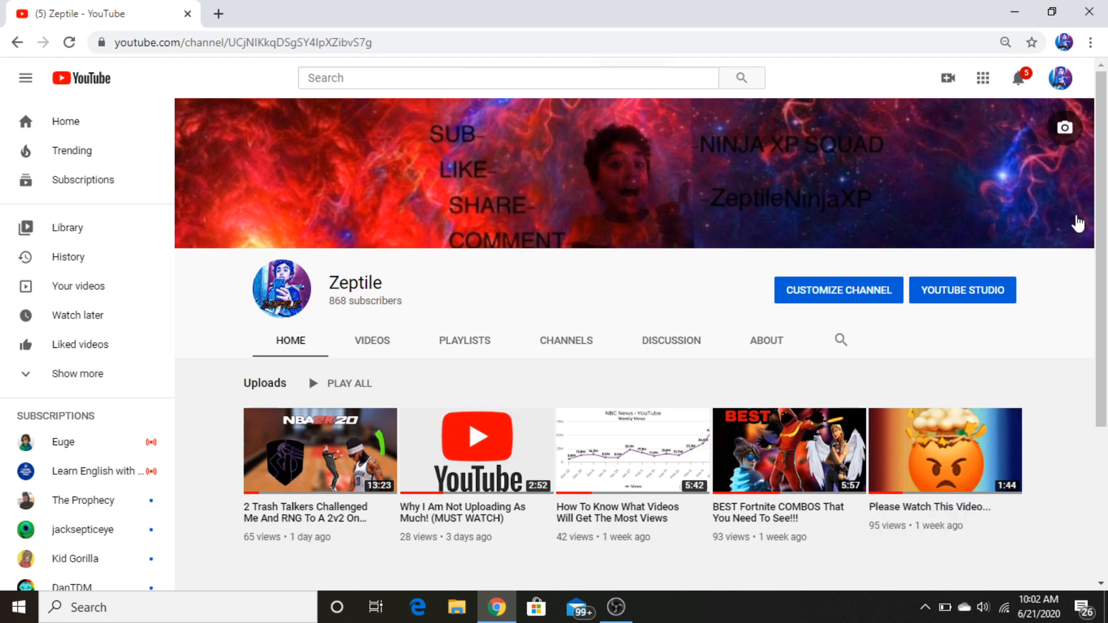
mouse_move(416, 568)
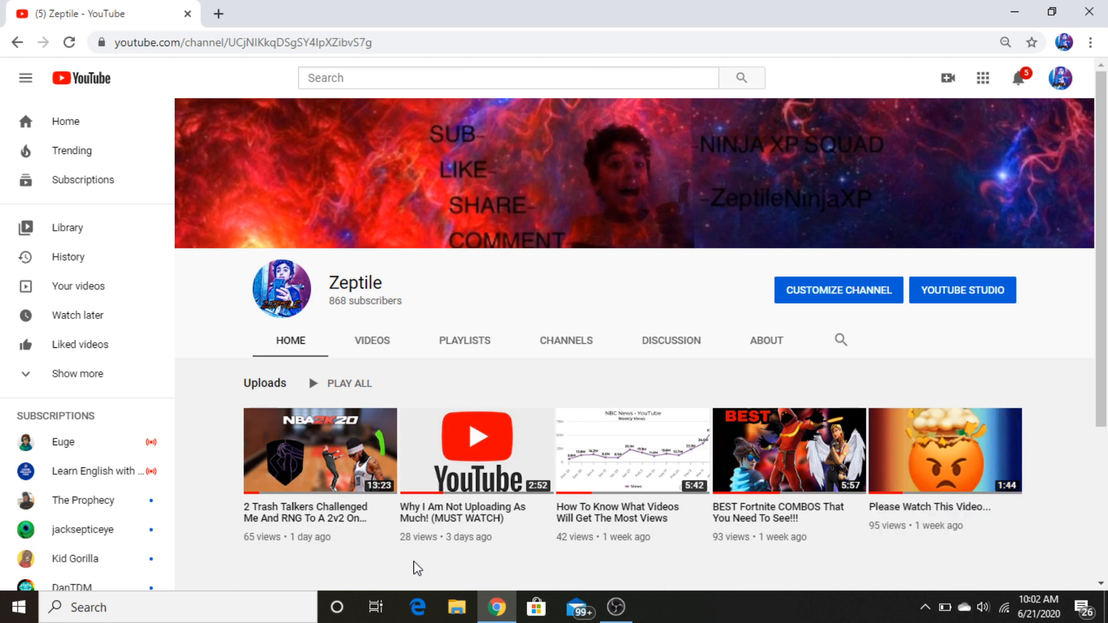
mouse_move(315, 578)
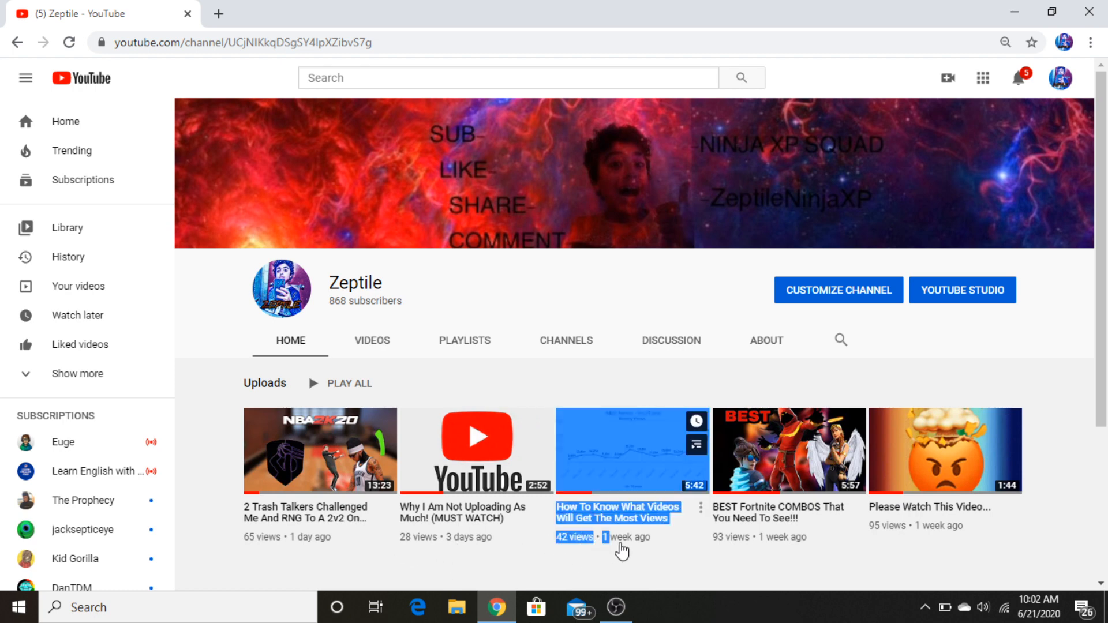
mouse_move(927, 541)
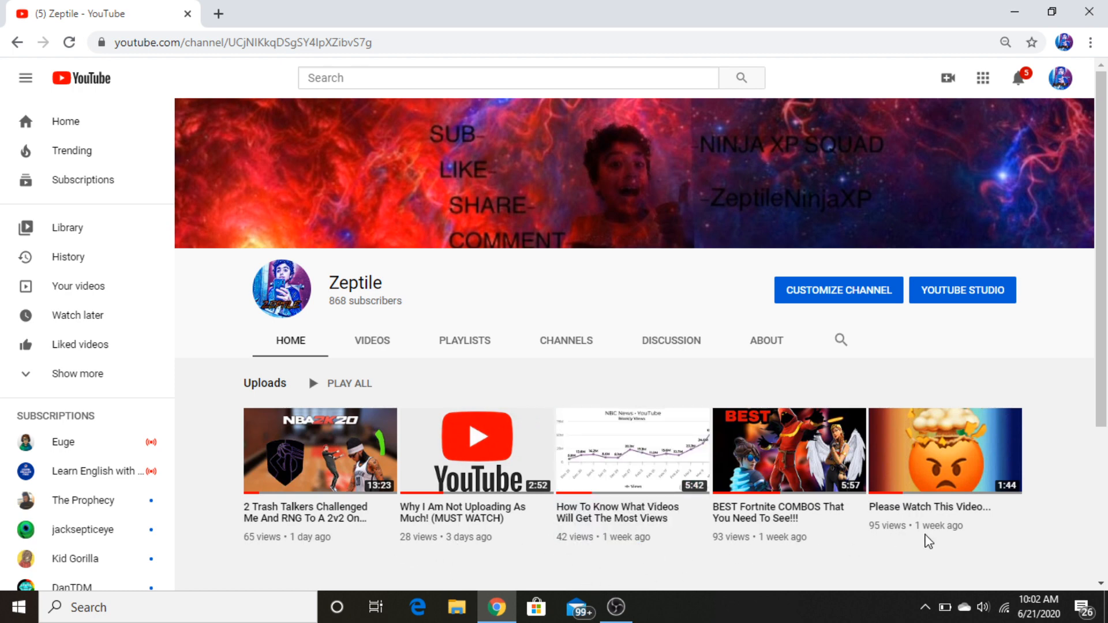
mouse_move(626, 506)
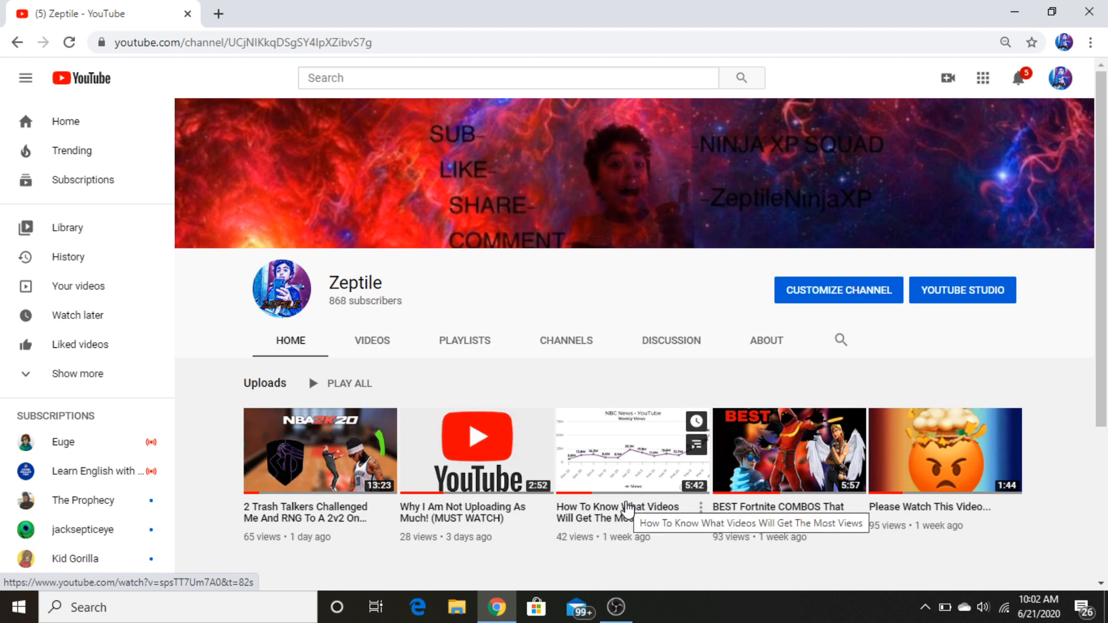
mouse_move(614, 298)
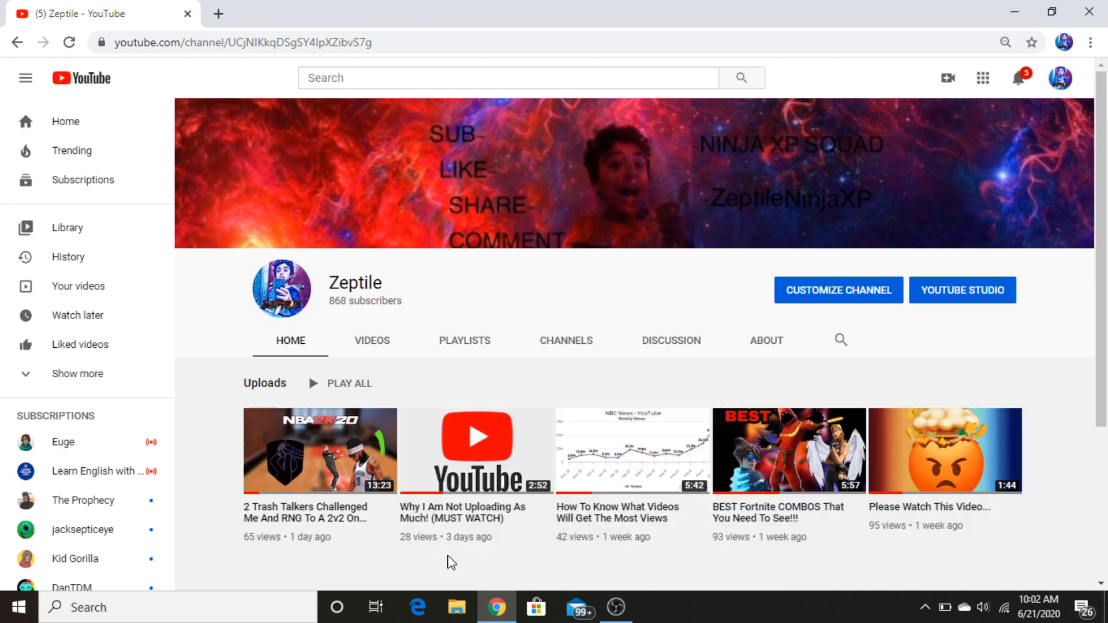
mouse_move(503, 587)
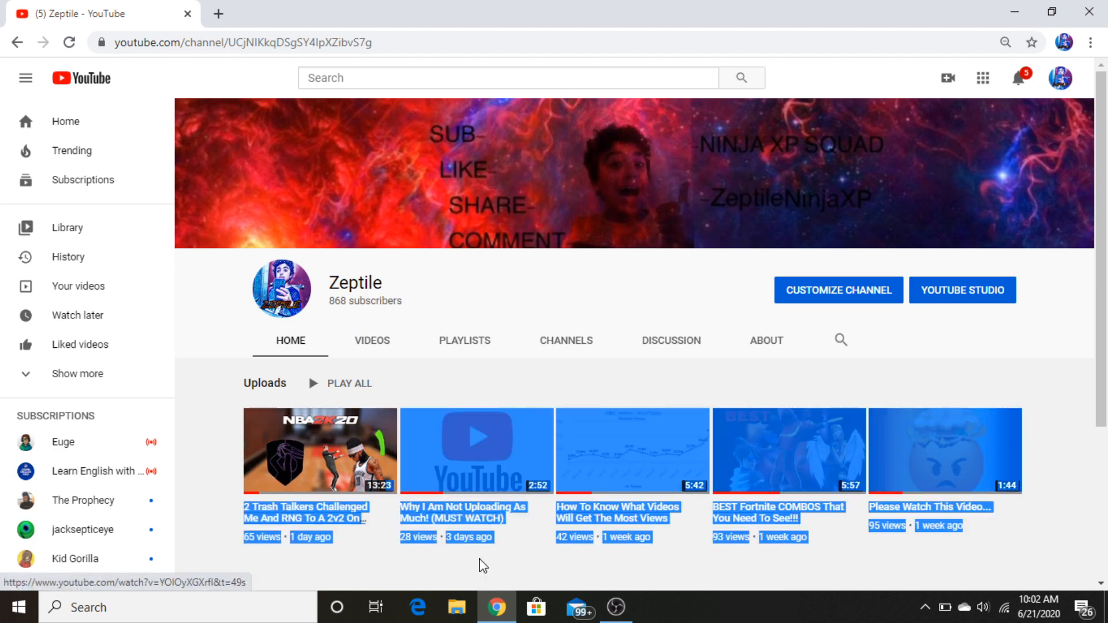
click(371, 341)
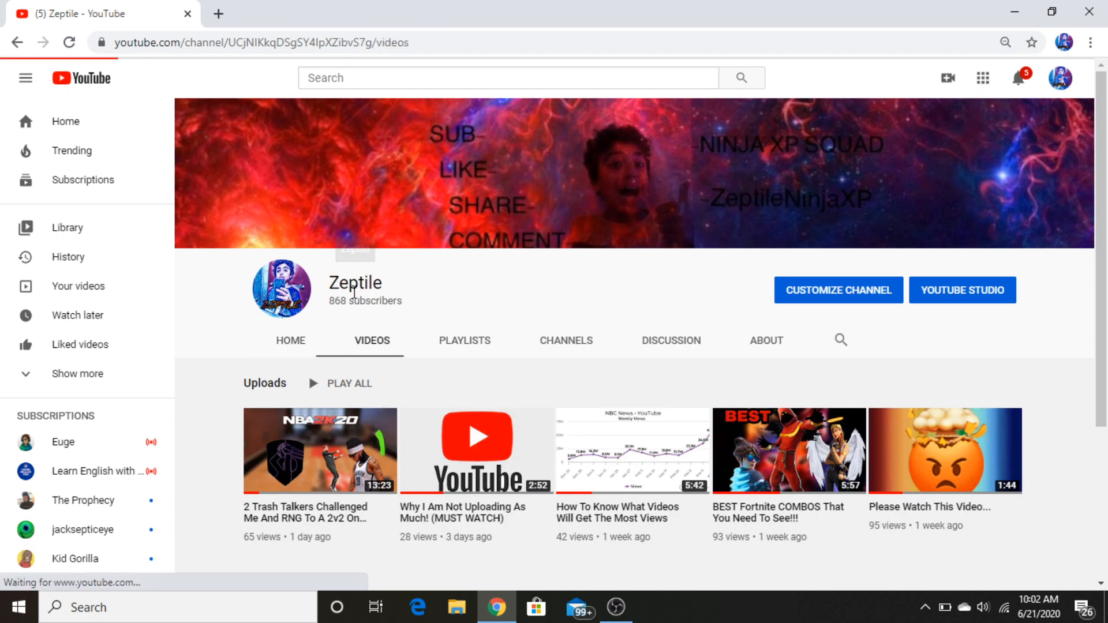
click(264, 383)
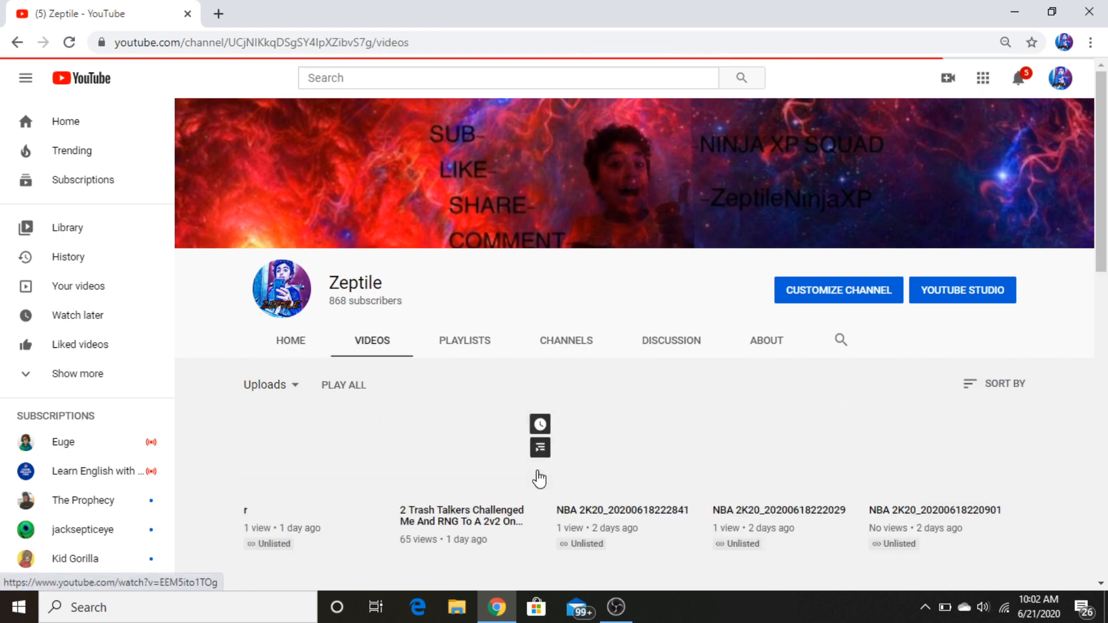
scroll(down, 3)
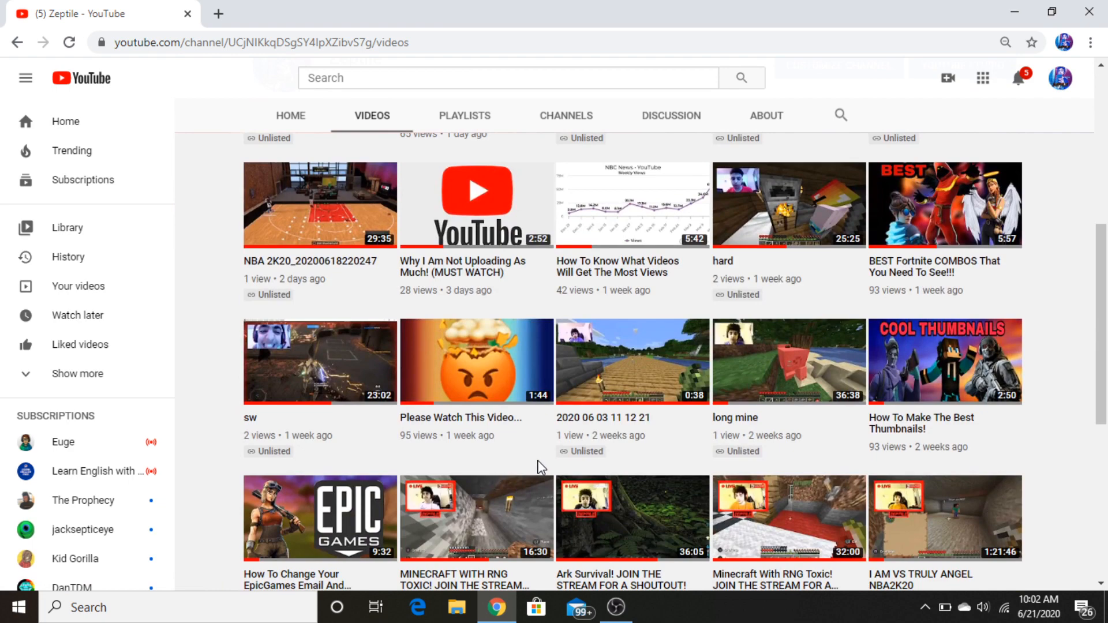
scroll(up, 3)
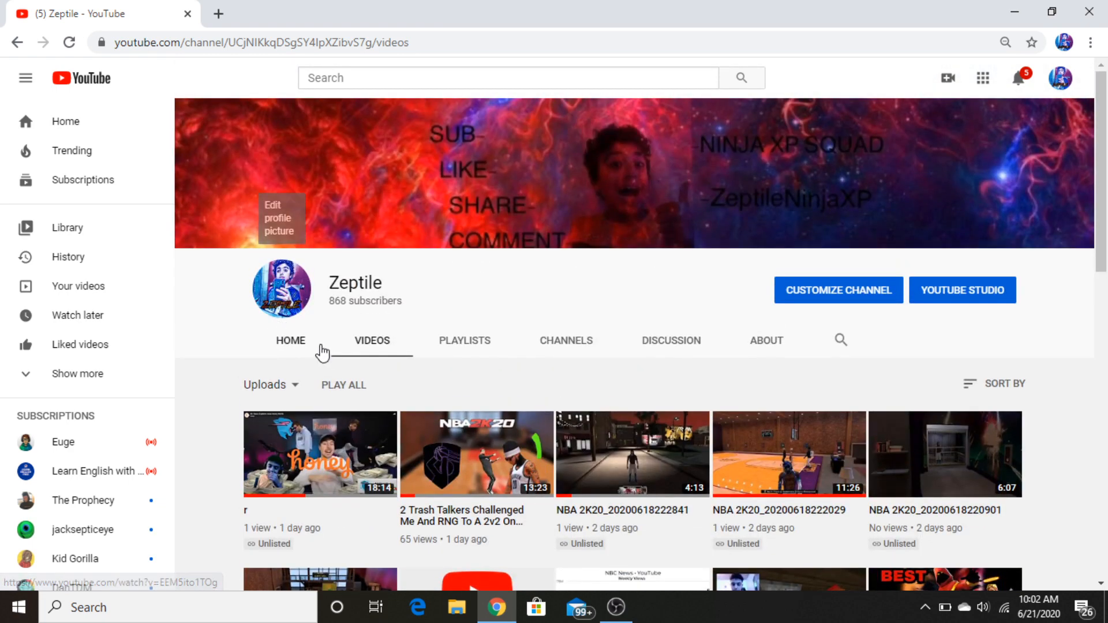
click(290, 339)
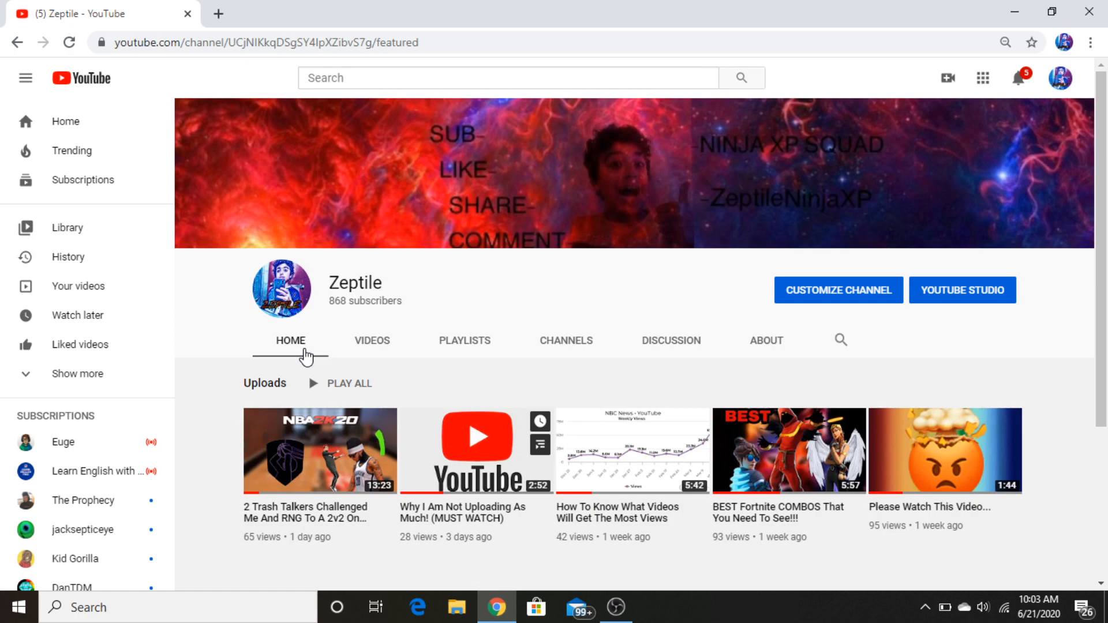
mouse_move(498, 606)
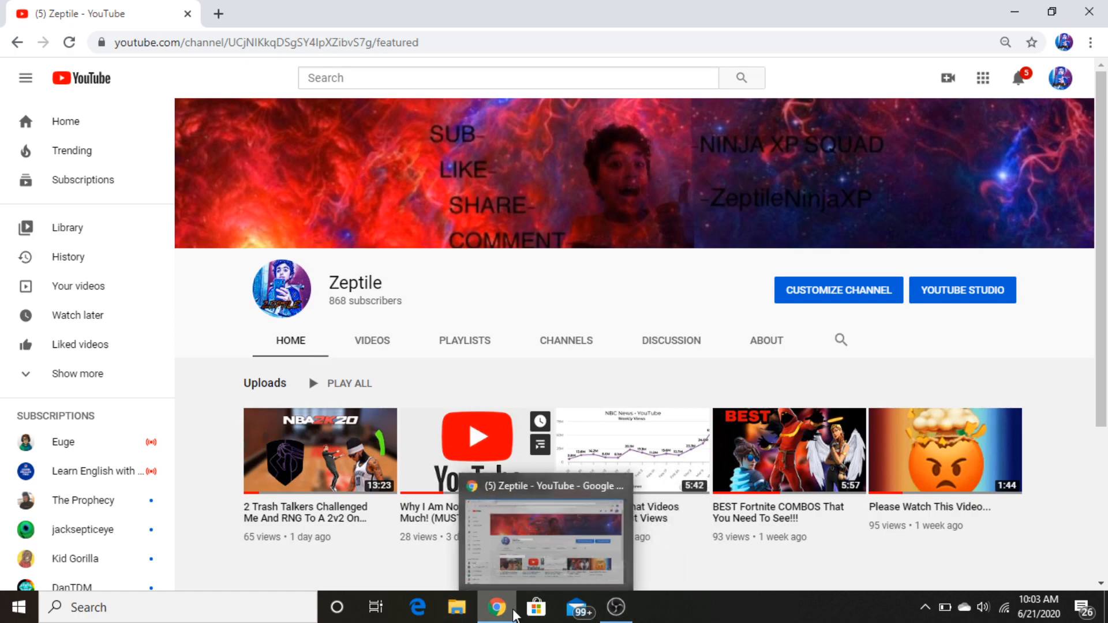